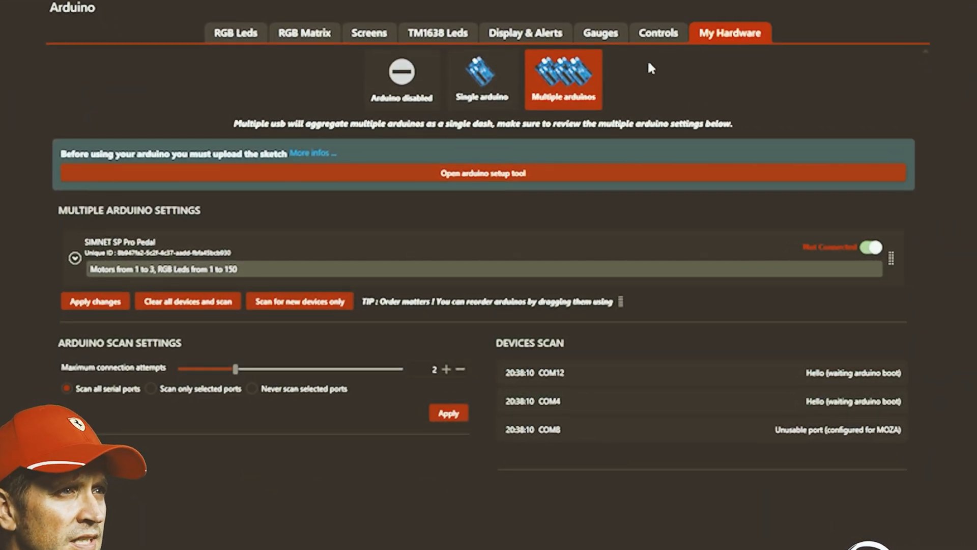
Step: Scan for new devices until the SIMNET SP Pro Pedal port shows as connected
{"action": "left_click", "coordinate": [291, 301]}
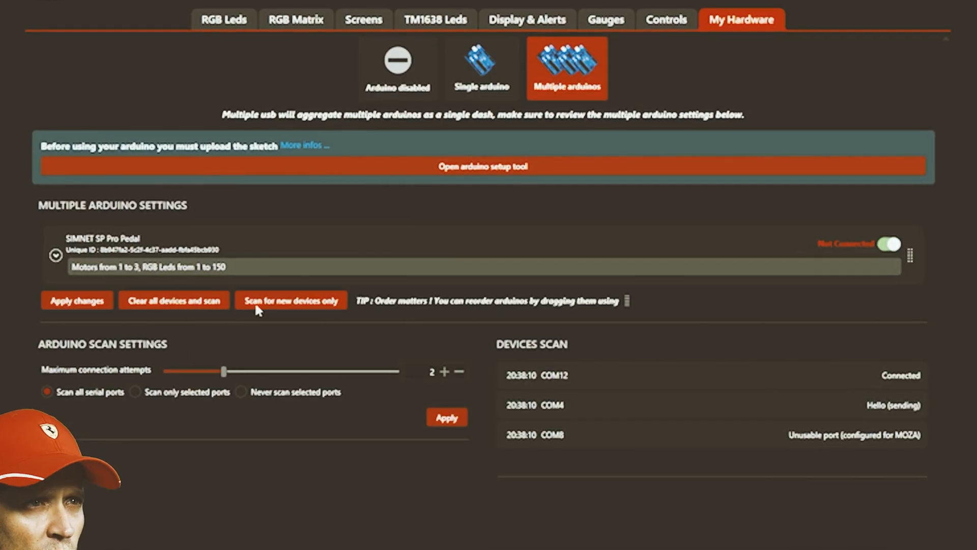
{"action": "left_click", "coordinate": [150, 11]}
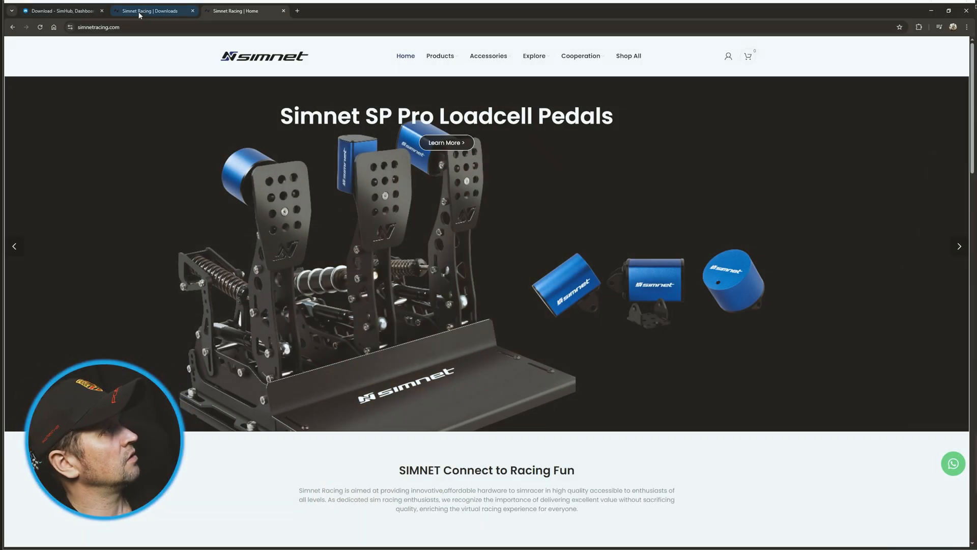
Step: Bring up the Simnet Racing Downloads page and scroll to the SimConnect Manager and firmware v1.2.1 sections
{"action": "left_click", "coordinate": [149, 11]}
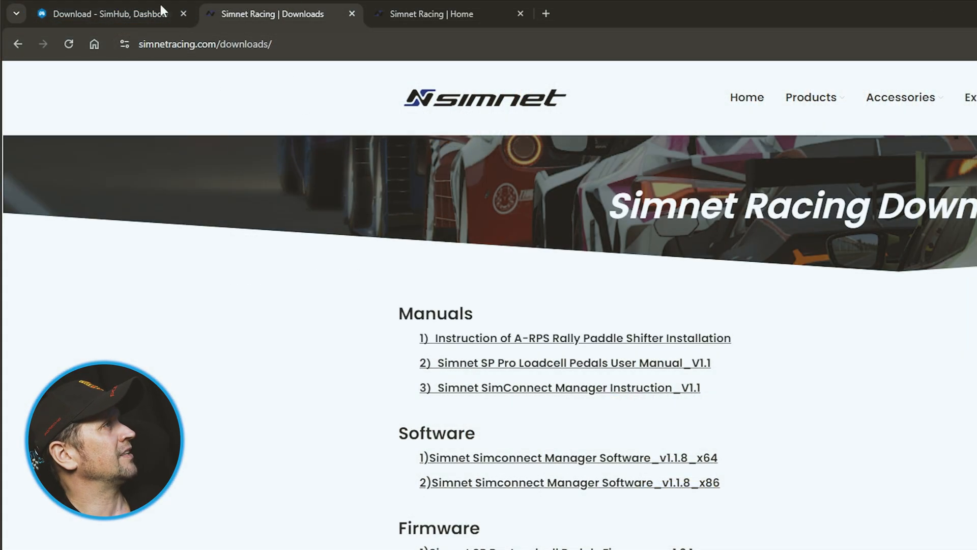
{"action": "mouse_move", "coordinate": [223, 81]}
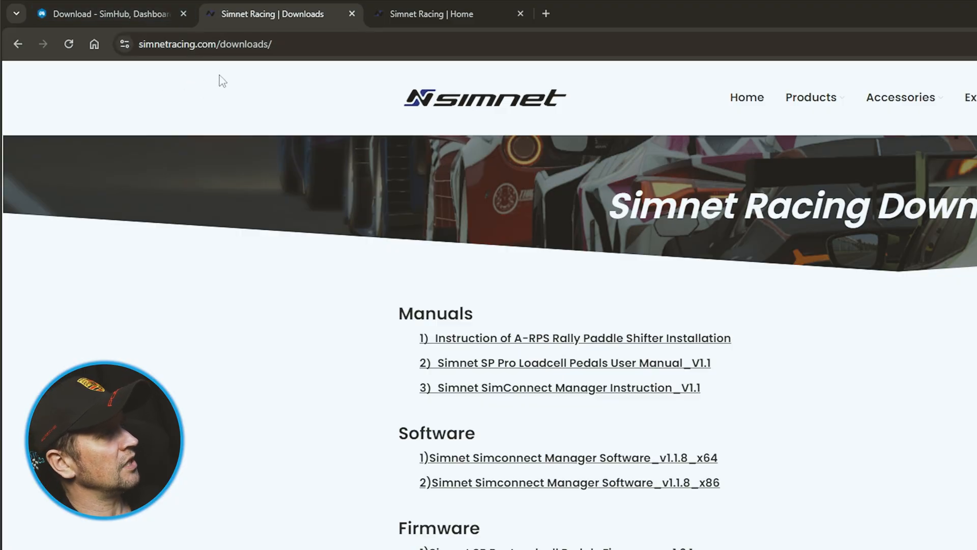
{"action": "scroll", "scroll_direction": "down", "scroll_amount": 3}
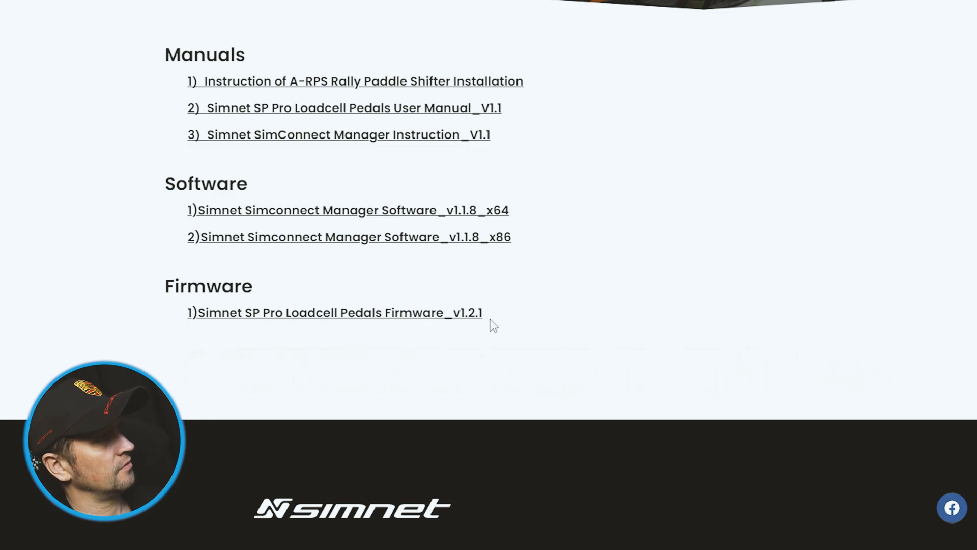
{"action": "mouse_move", "coordinate": [503, 287]}
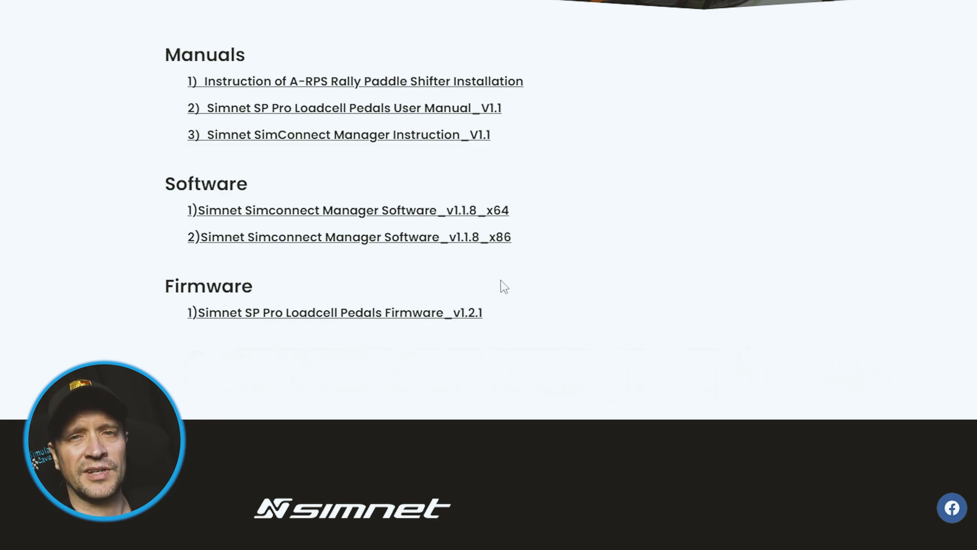
{"action": "mouse_move", "coordinate": [460, 257]}
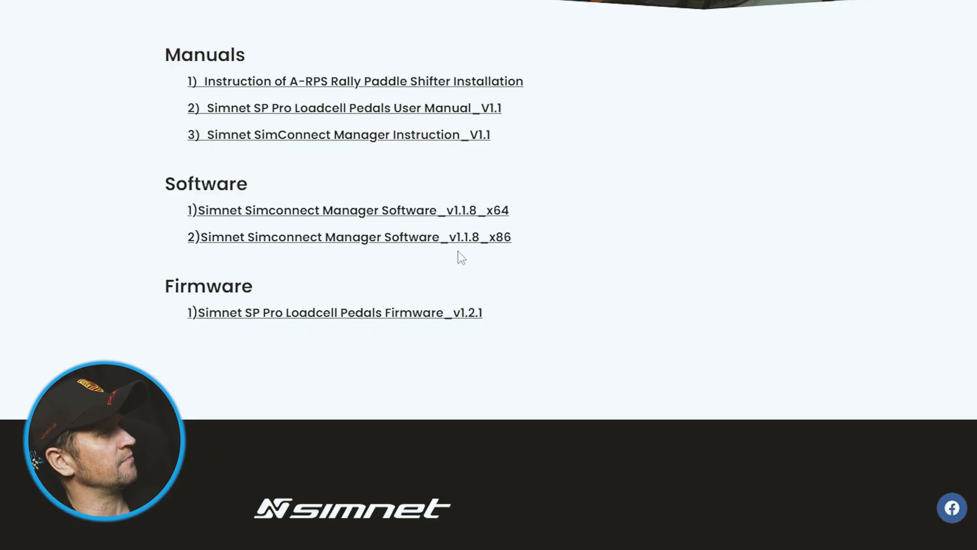
{"action": "mouse_move", "coordinate": [302, 355]}
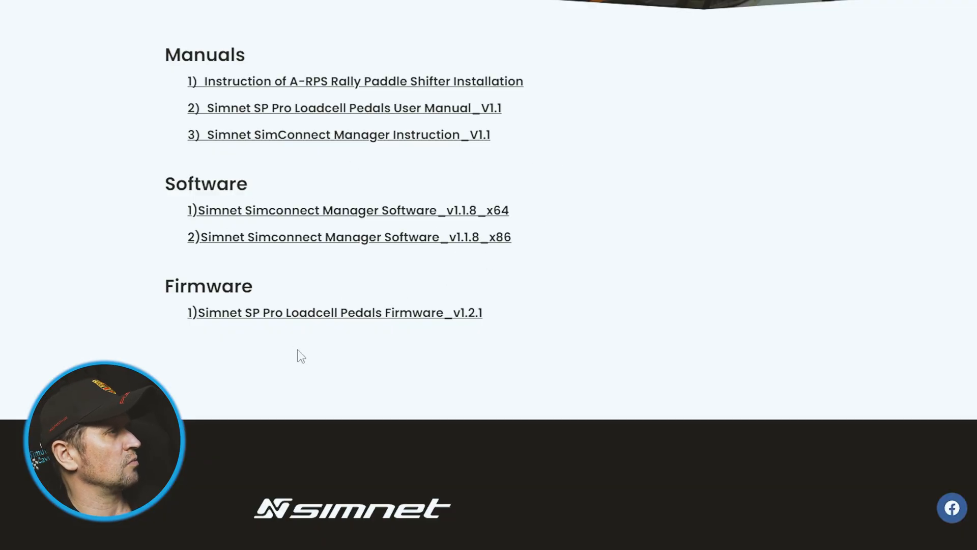
{"action": "mouse_move", "coordinate": [271, 338]}
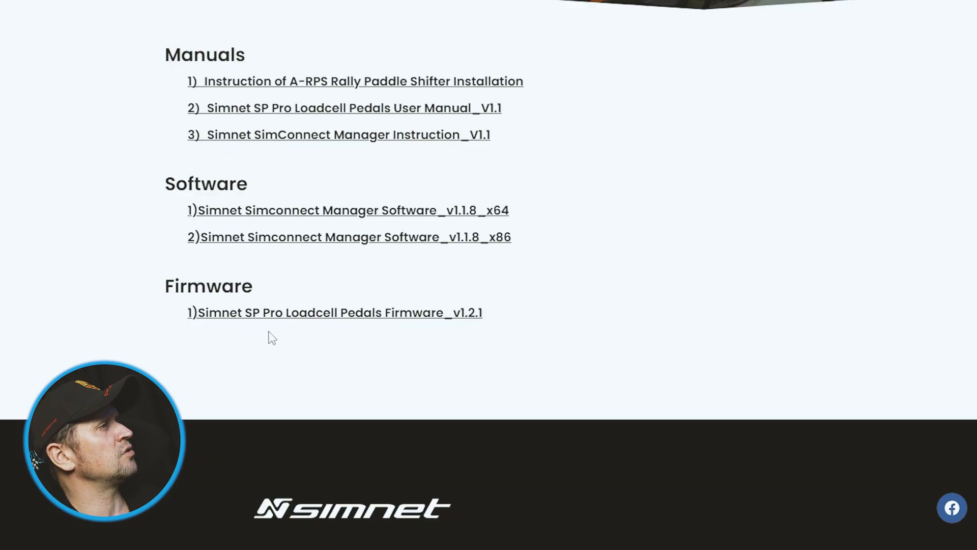
{"action": "mouse_move", "coordinate": [374, 295]}
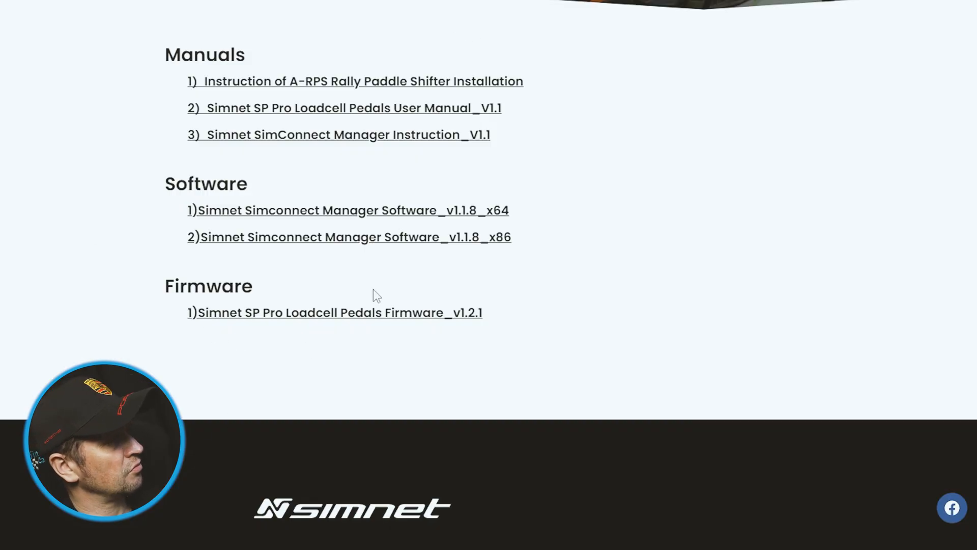
{"action": "mouse_move", "coordinate": [373, 329]}
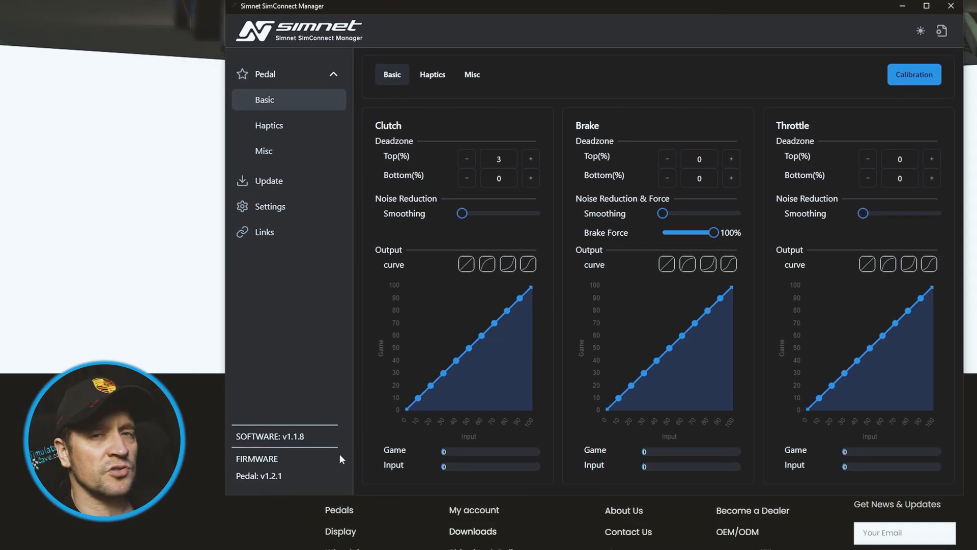
{"action": "mouse_move", "coordinate": [279, 469]}
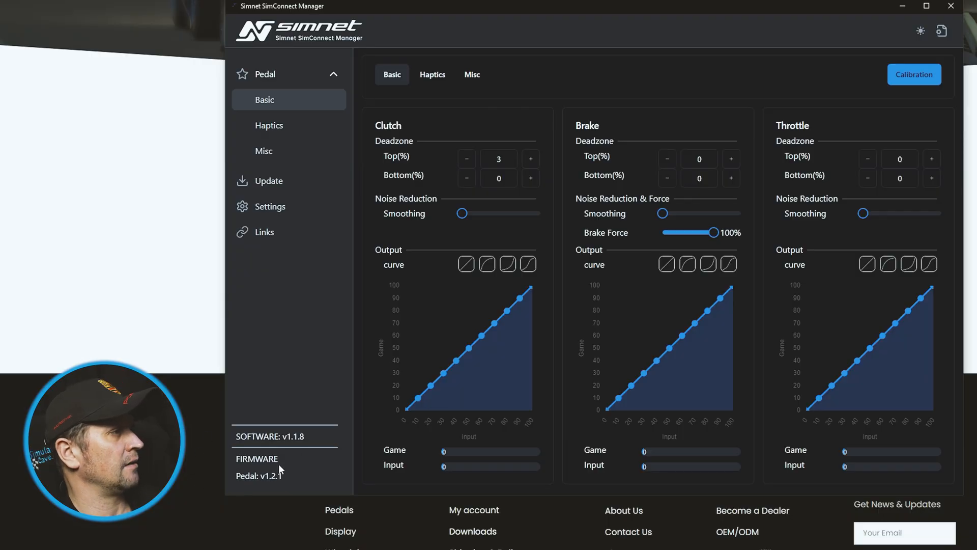
{"action": "mouse_move", "coordinate": [330, 400]}
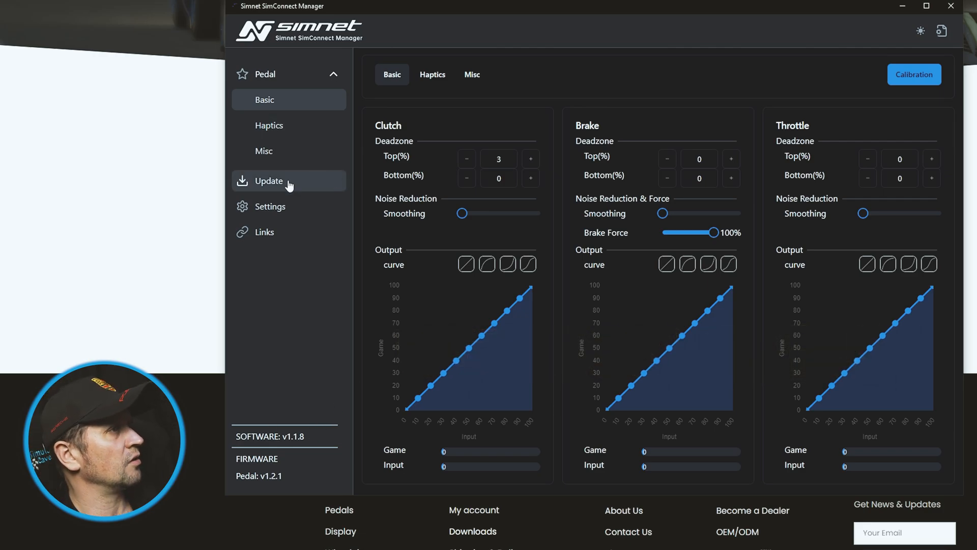
Step: Load pedal_firmware_v1.2.1.dfu on SimConnect Manager's Update page, matching the pedal's 1.2.1 version
{"action": "left_click", "coordinate": [269, 180]}
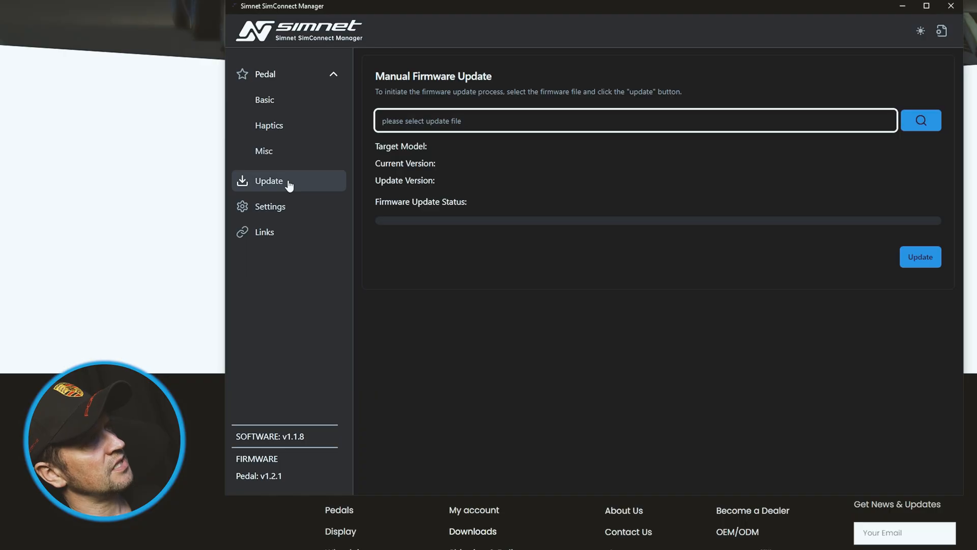
{"action": "mouse_move", "coordinate": [486, 110]}
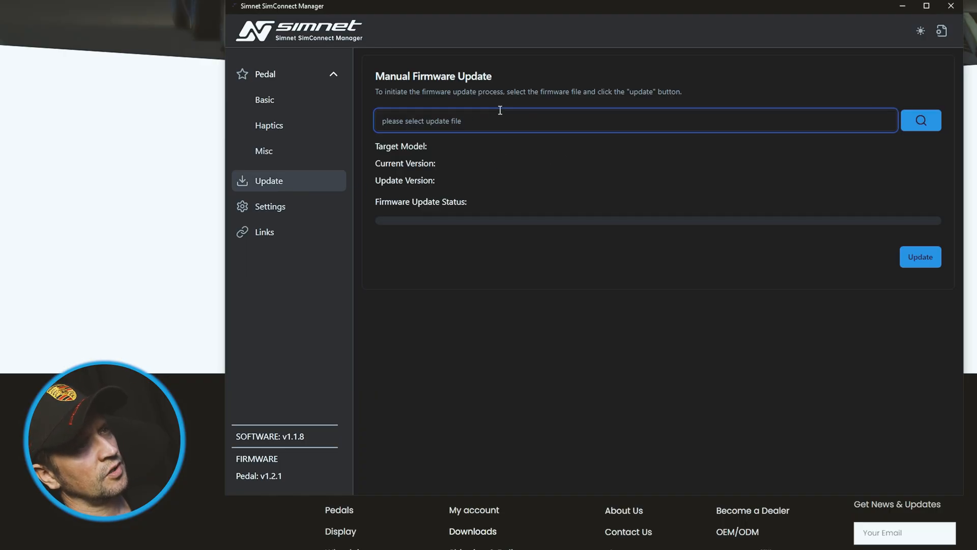
{"action": "mouse_move", "coordinate": [921, 120]}
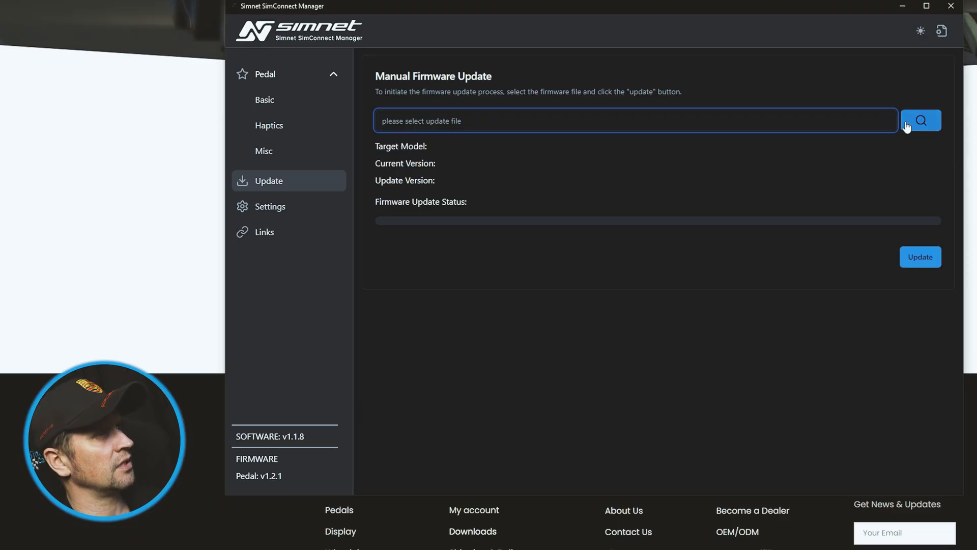
{"action": "left_click", "coordinate": [921, 120]}
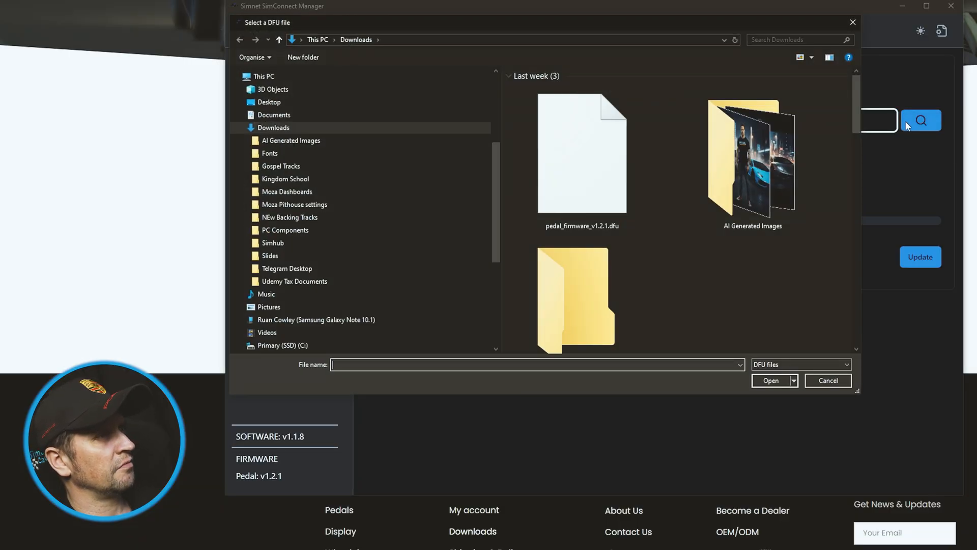
{"action": "left_click", "coordinate": [581, 153]}
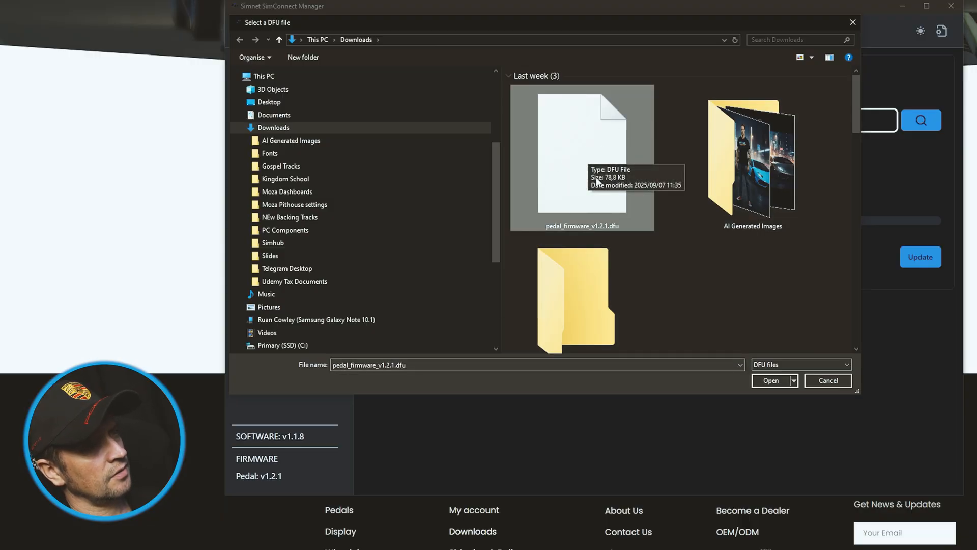
{"action": "mouse_move", "coordinate": [828, 381]}
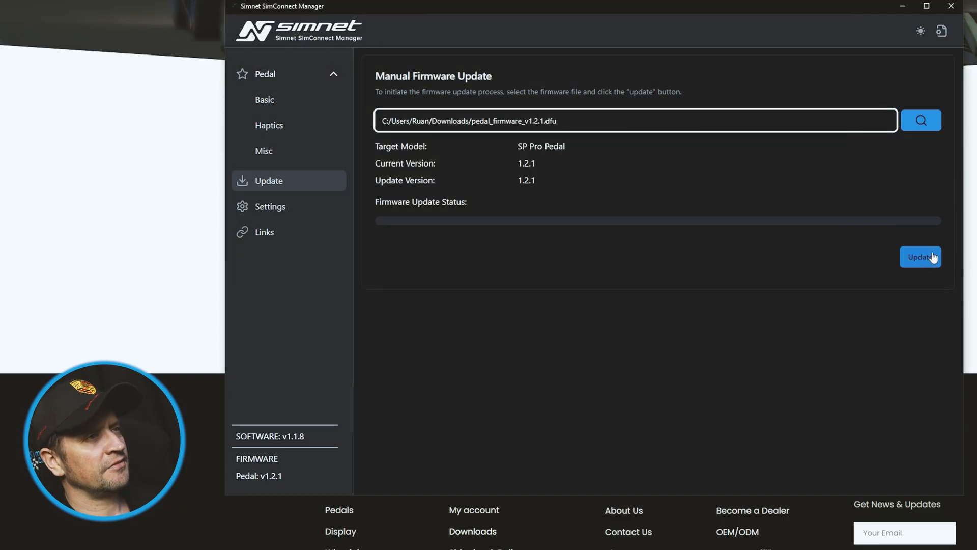
{"action": "mouse_move", "coordinate": [942, 224]}
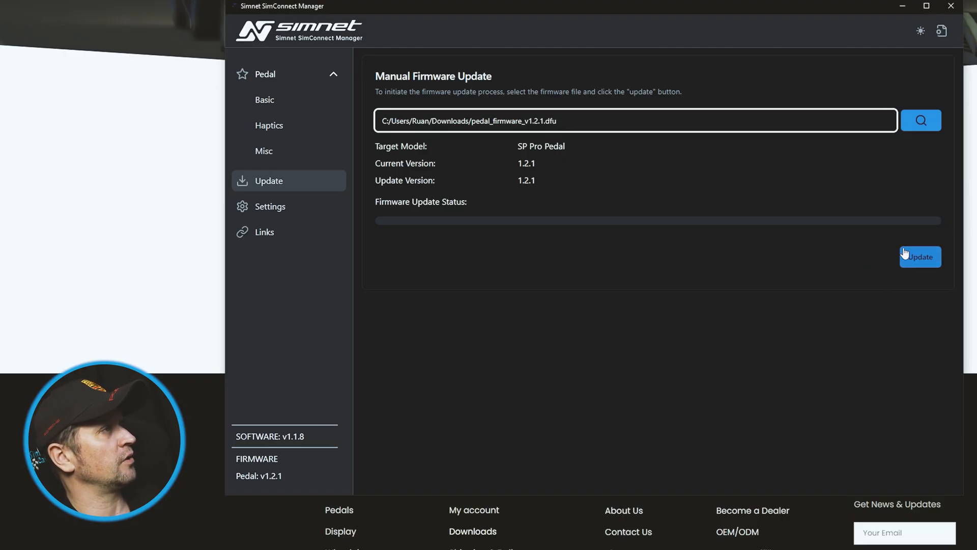
{"action": "mouse_move", "coordinate": [269, 125]}
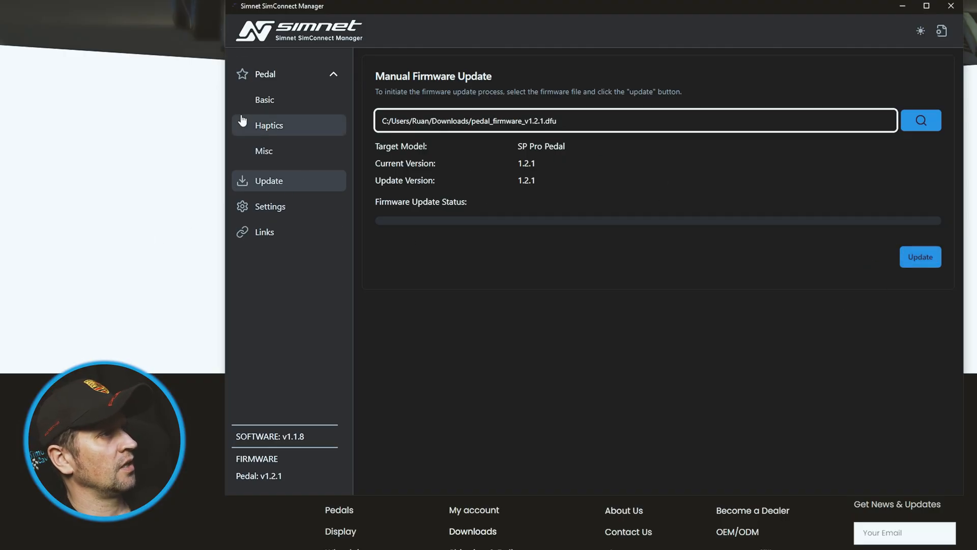
{"action": "left_click", "coordinate": [264, 99]}
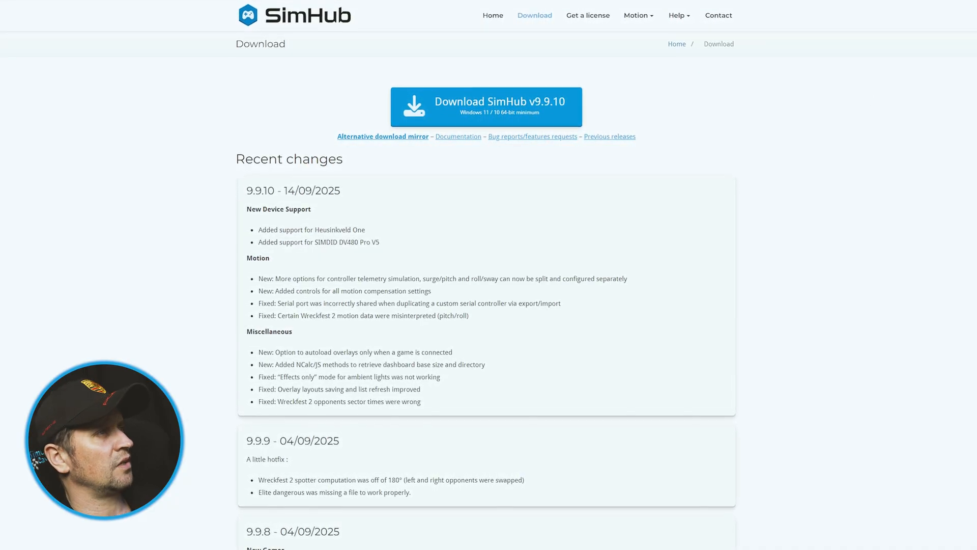
Step: Scroll SimHub's Recent changes to the 9.9.8 entry adding SP Pro Pedals support with firmware 1.2.1
{"action": "scroll", "scroll_direction": "down", "scroll_amount": 3}
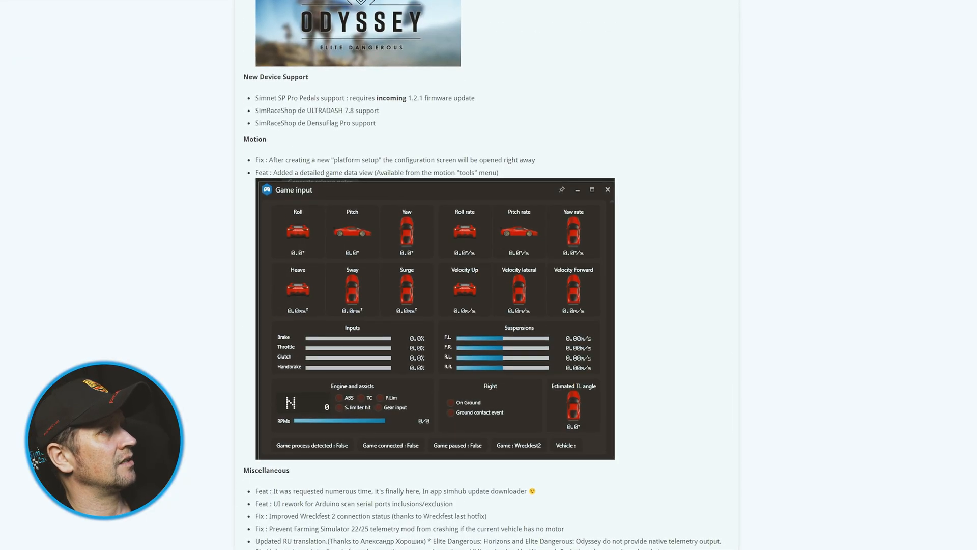
{"action": "scroll", "scroll_direction": "up", "scroll_amount": 3}
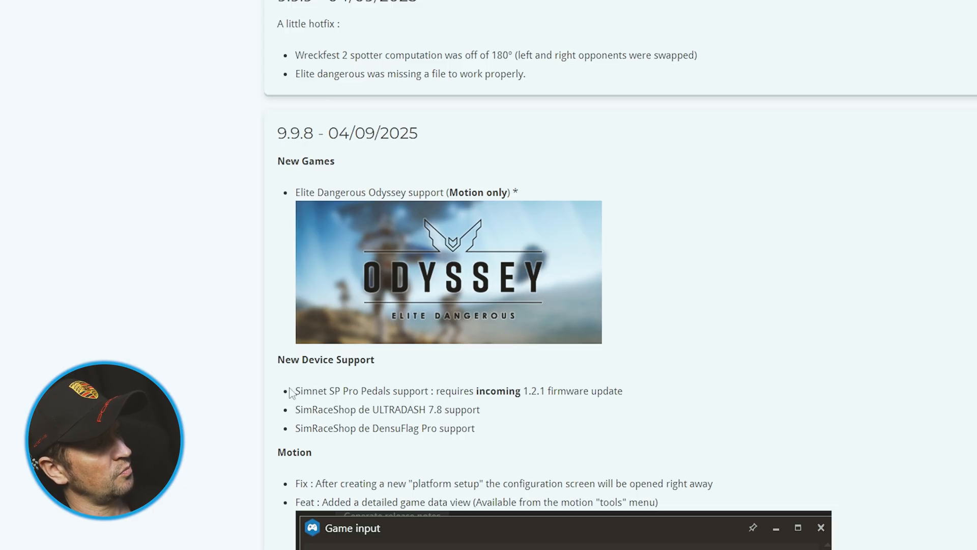
{"action": "mouse_move", "coordinate": [438, 403]}
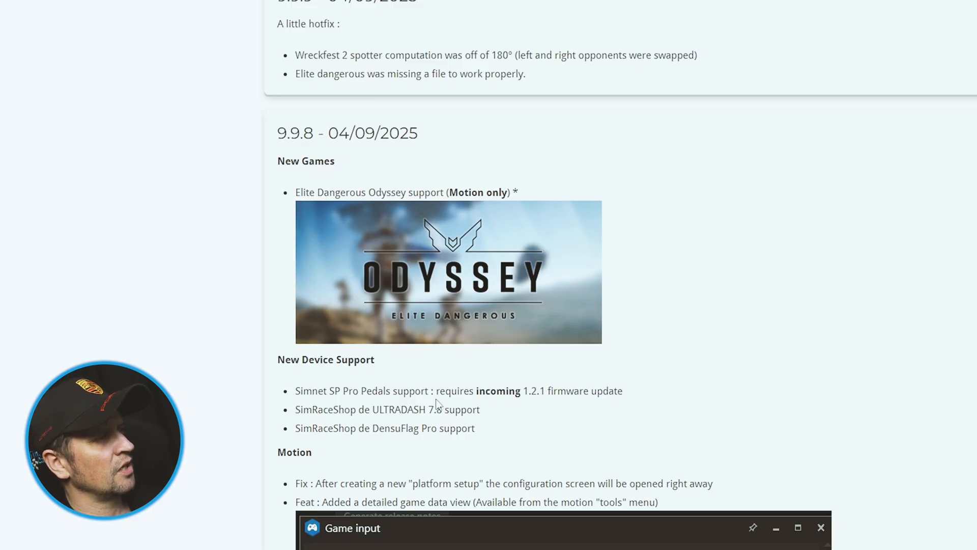
{"action": "mouse_move", "coordinate": [561, 385]}
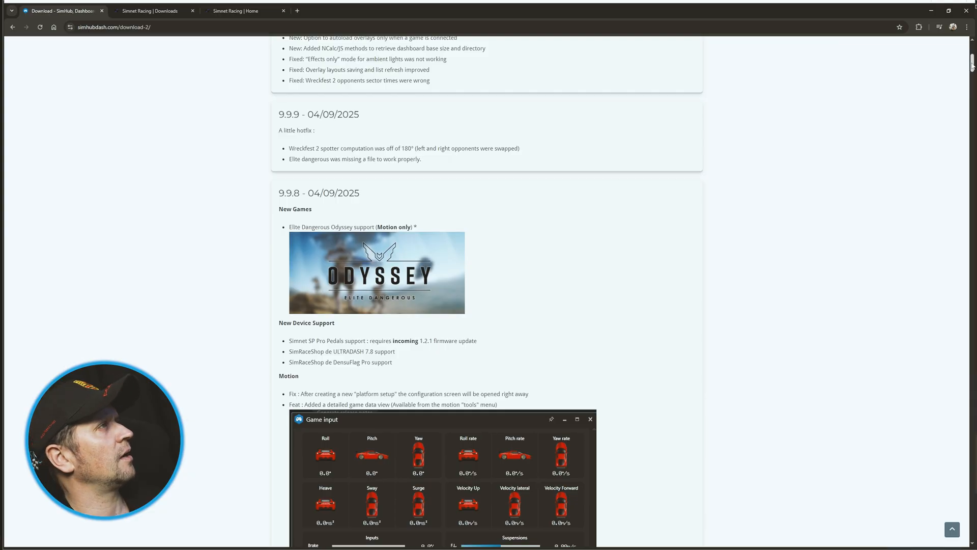
{"action": "scroll", "scroll_direction": "up", "scroll_amount": 3}
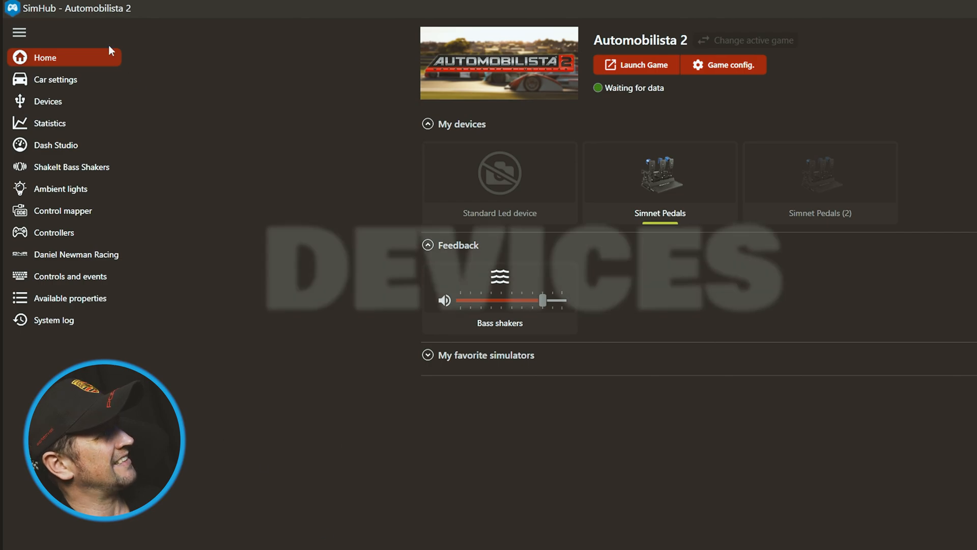
{"action": "mouse_move", "coordinate": [47, 101]}
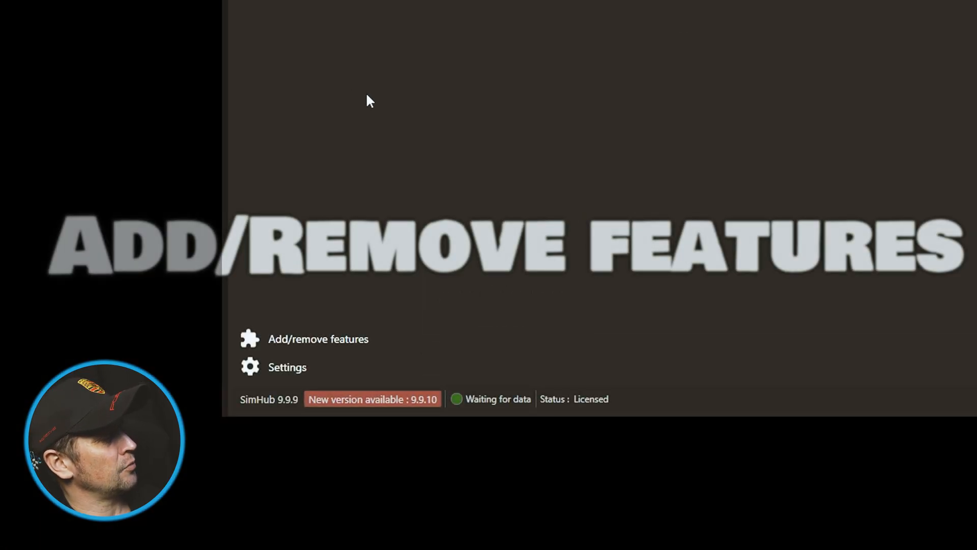
{"action": "mouse_move", "coordinate": [340, 349]}
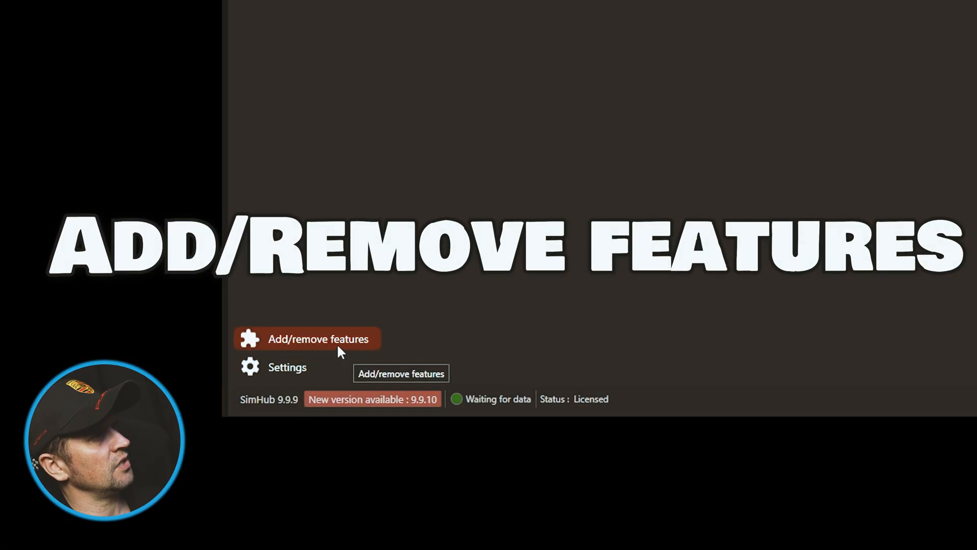
Step: Turn the Devices feature back on in the features list and confirm with Ok
{"action": "left_click", "coordinate": [317, 339]}
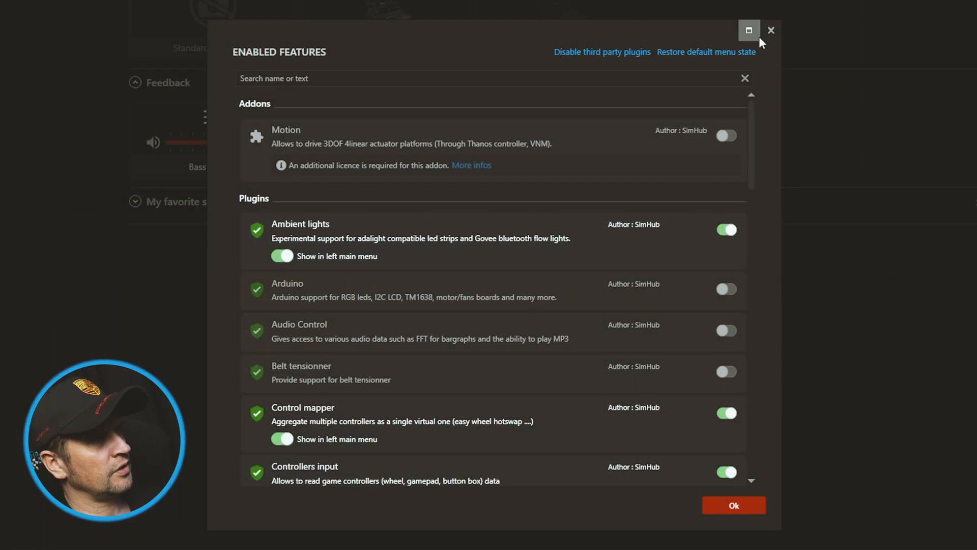
{"action": "scroll", "scroll_direction": "down", "scroll_amount": 3}
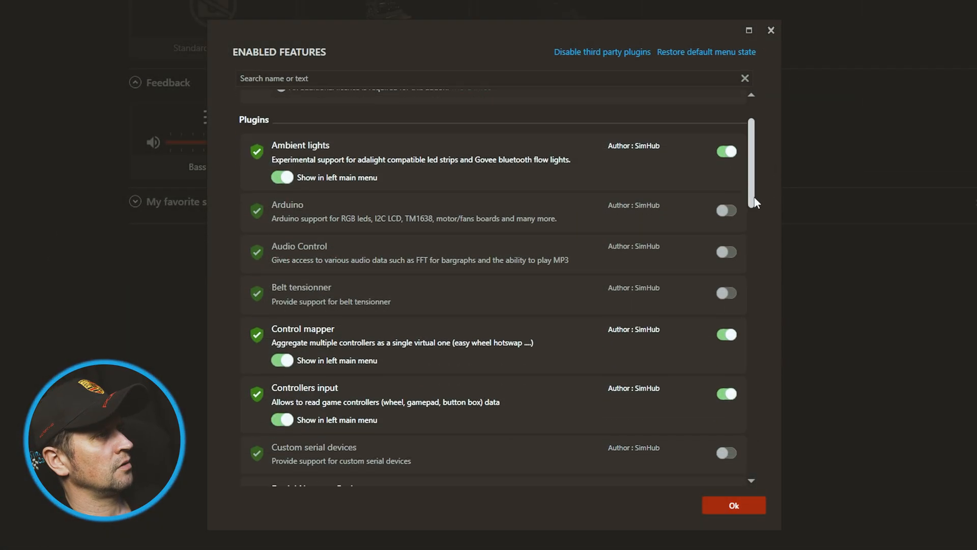
{"action": "scroll", "scroll_direction": "down", "scroll_amount": 3}
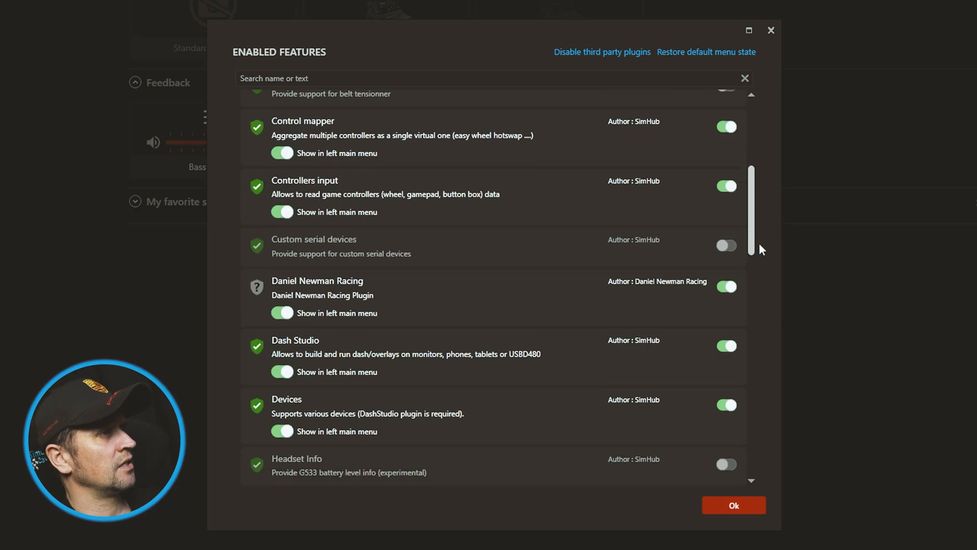
{"action": "scroll", "scroll_direction": "down", "scroll_amount": 3}
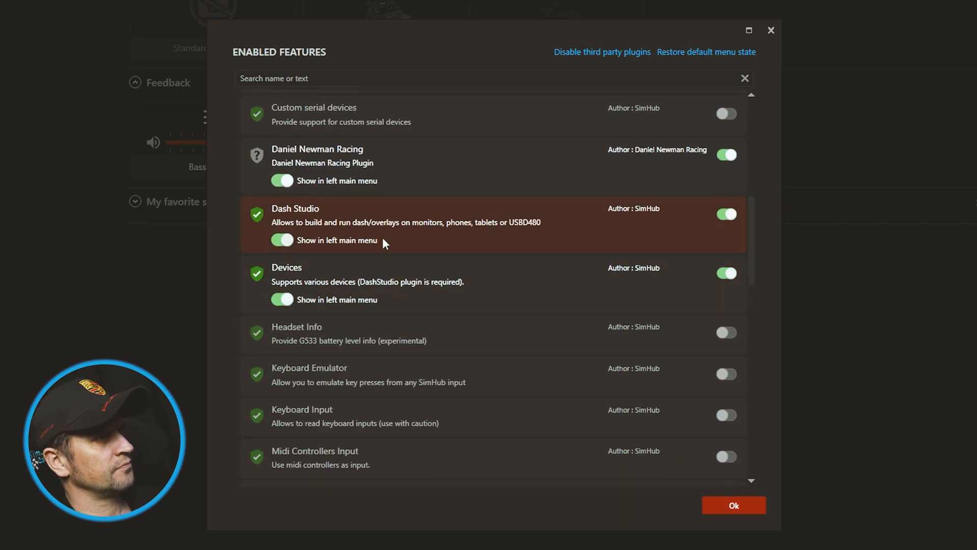
{"action": "mouse_move", "coordinate": [601, 338]}
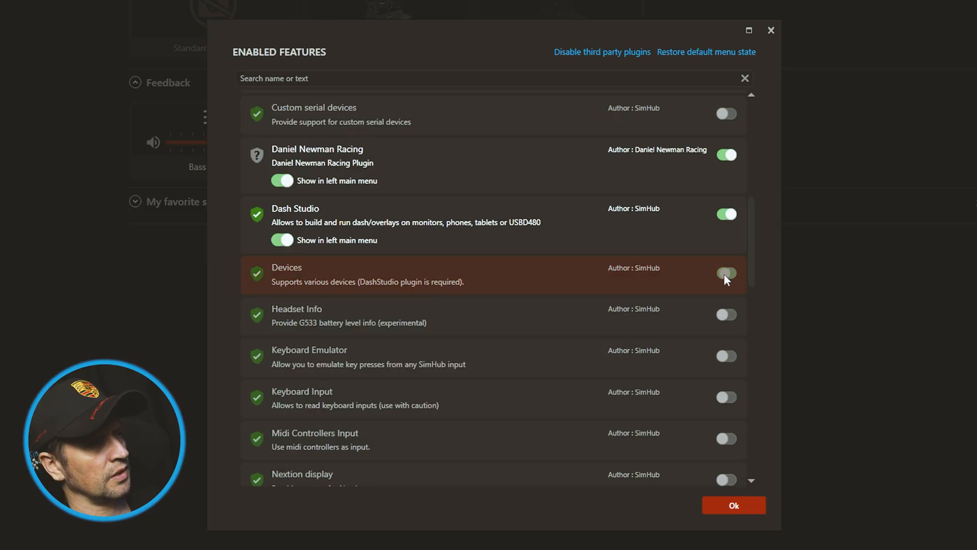
{"action": "left_click", "coordinate": [725, 273]}
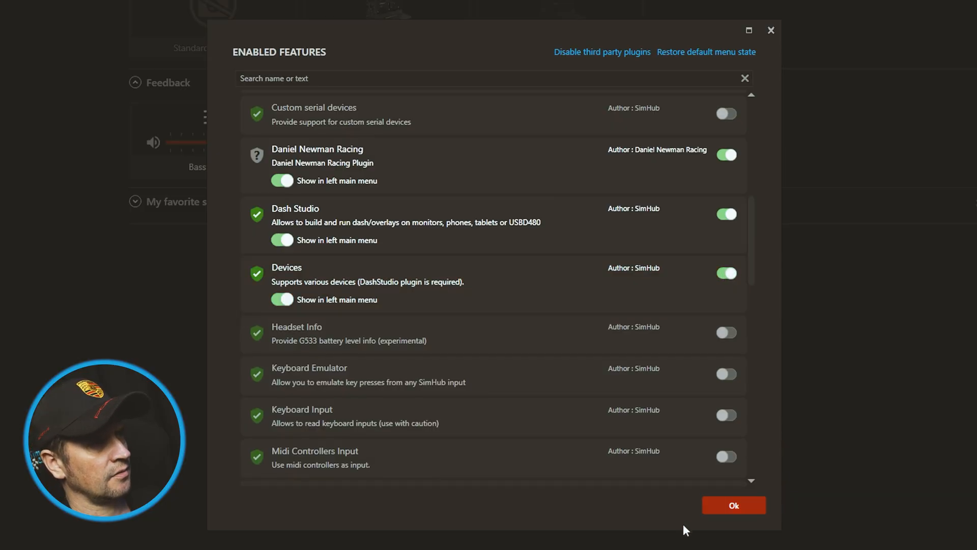
{"action": "mouse_move", "coordinate": [742, 513]}
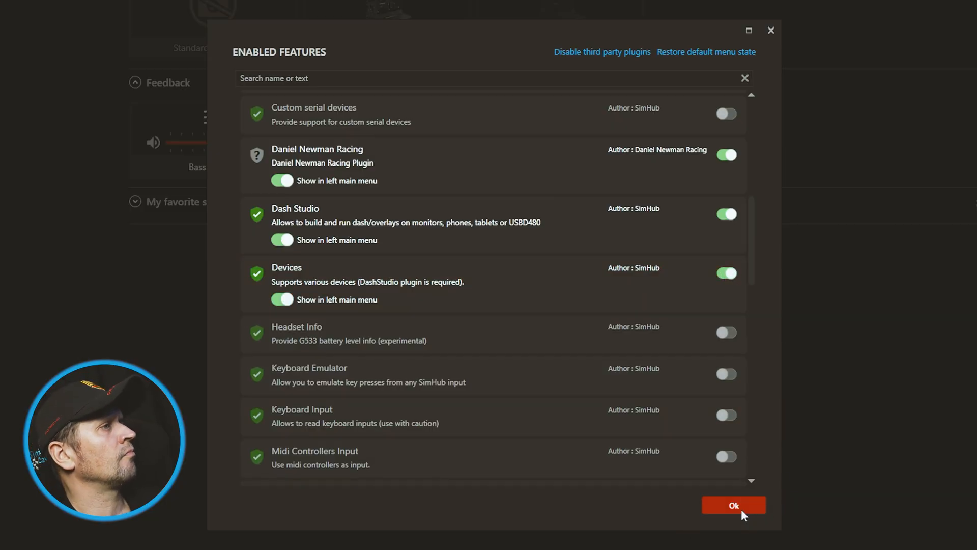
{"action": "left_click", "coordinate": [734, 506]}
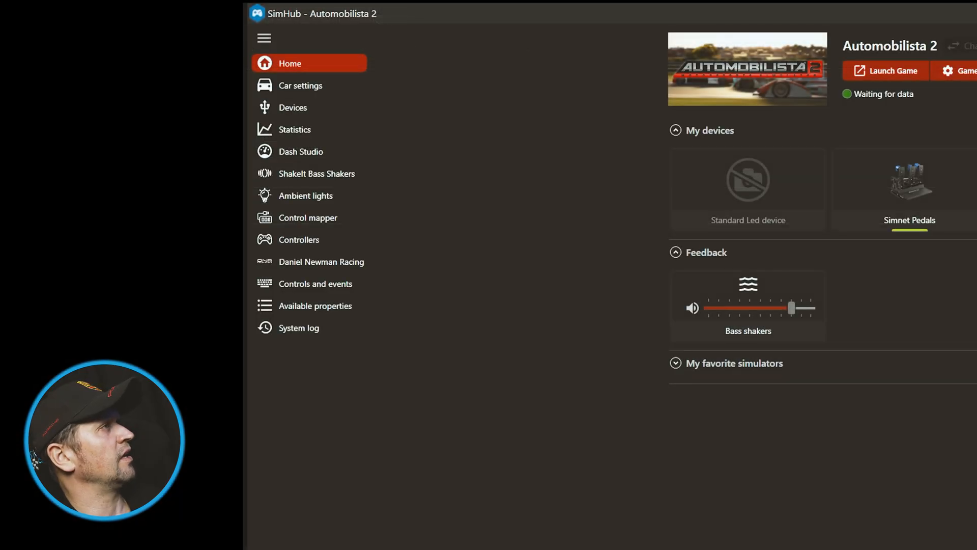
{"action": "mouse_move", "coordinate": [292, 108]}
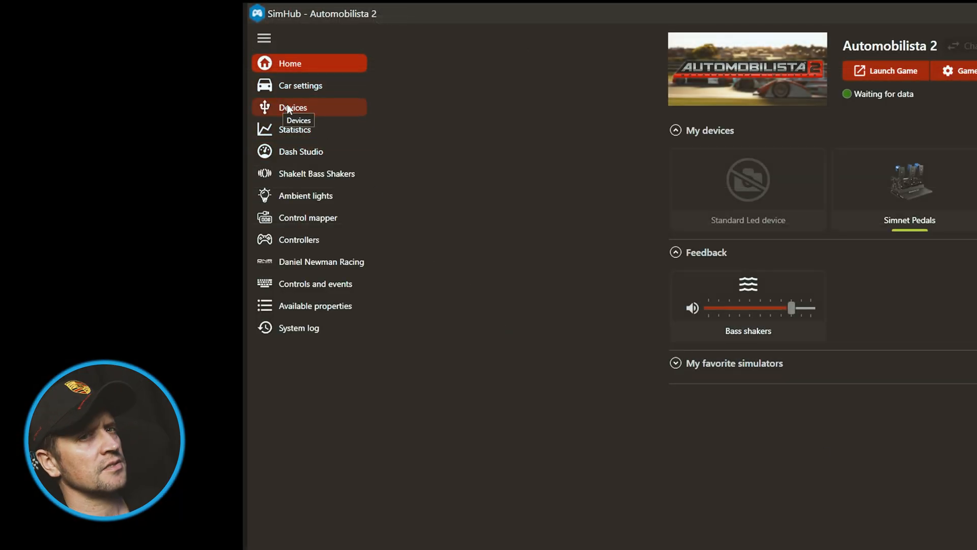
Step: From the Simnet Pedals page, filter new devices to the Simnet brand, view Simnet Pedals, and cancel
{"action": "left_click", "coordinate": [292, 107]}
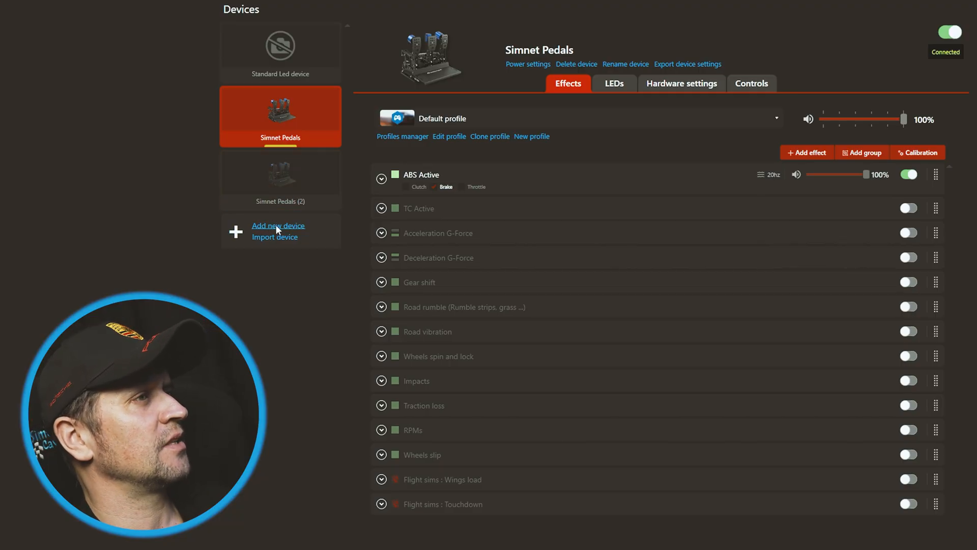
{"action": "left_click", "coordinate": [278, 225]}
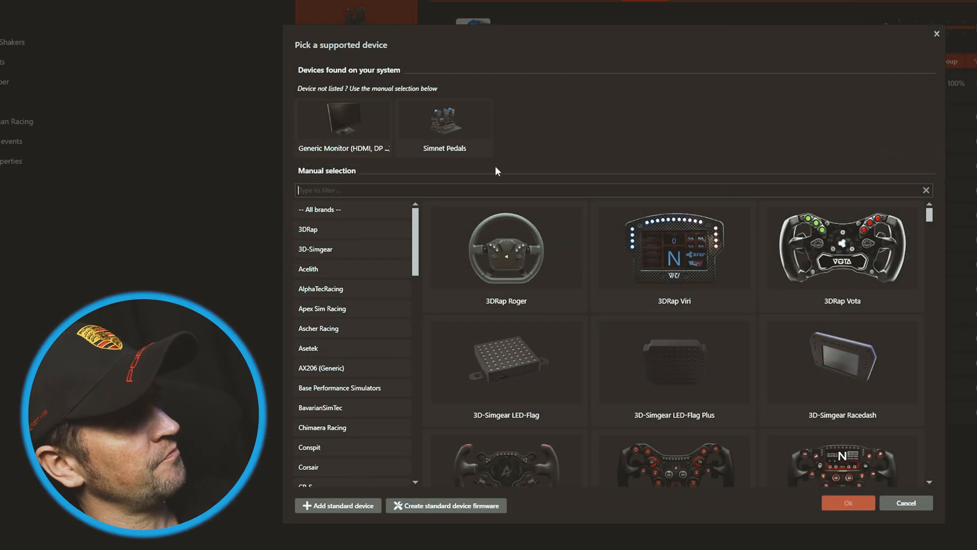
{"action": "left_click", "coordinate": [506, 362]}
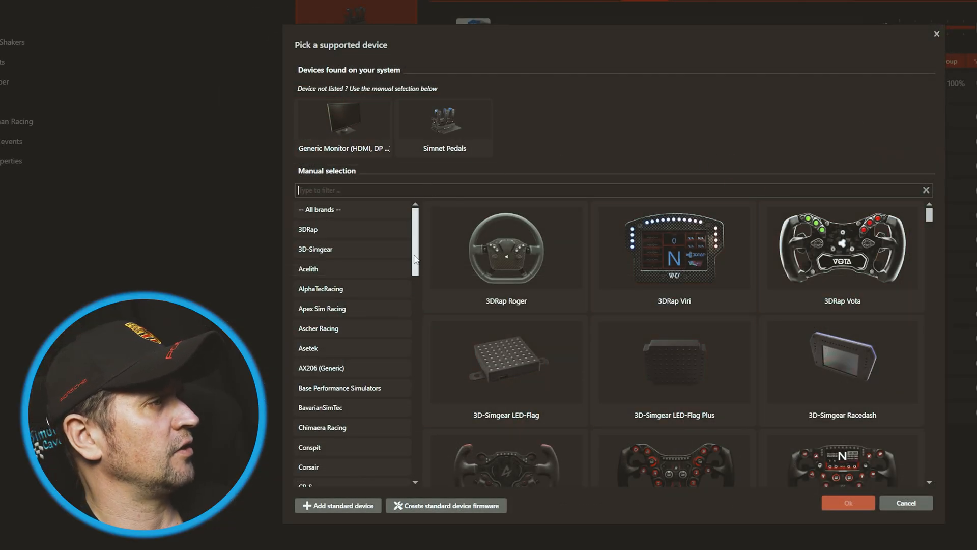
{"action": "scroll", "scroll_direction": "down", "scroll_amount": 3}
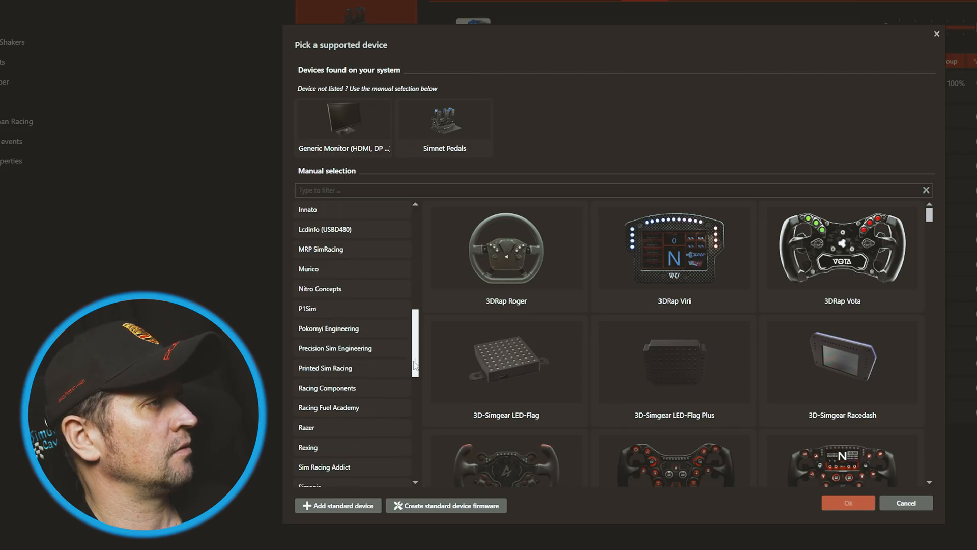
{"action": "scroll", "scroll_direction": "down", "scroll_amount": 3}
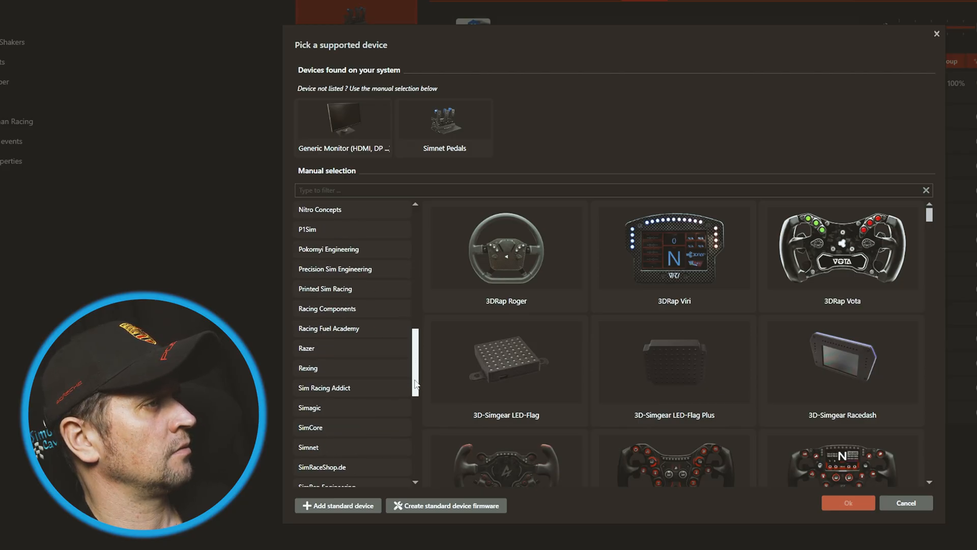
{"action": "scroll", "scroll_direction": "down", "scroll_amount": 3}
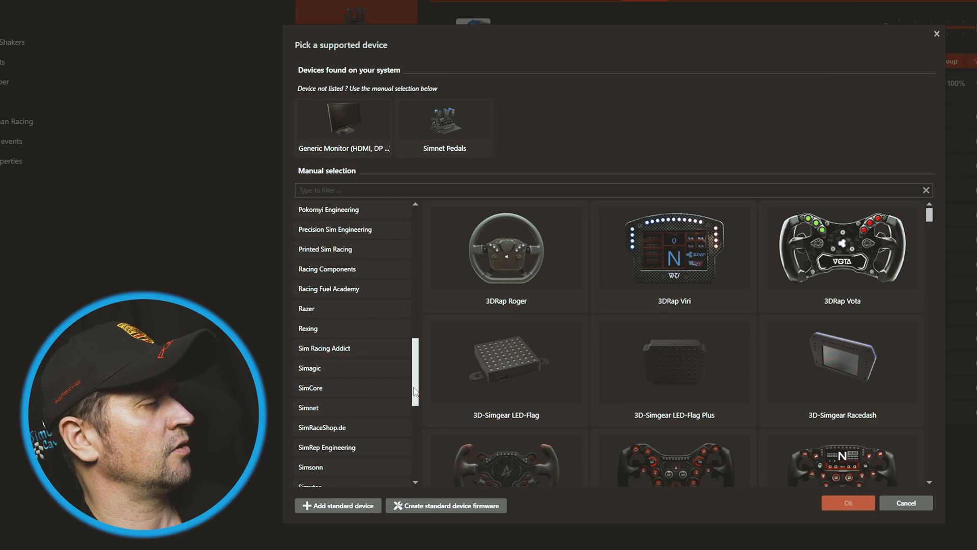
{"action": "left_click", "coordinate": [324, 407]}
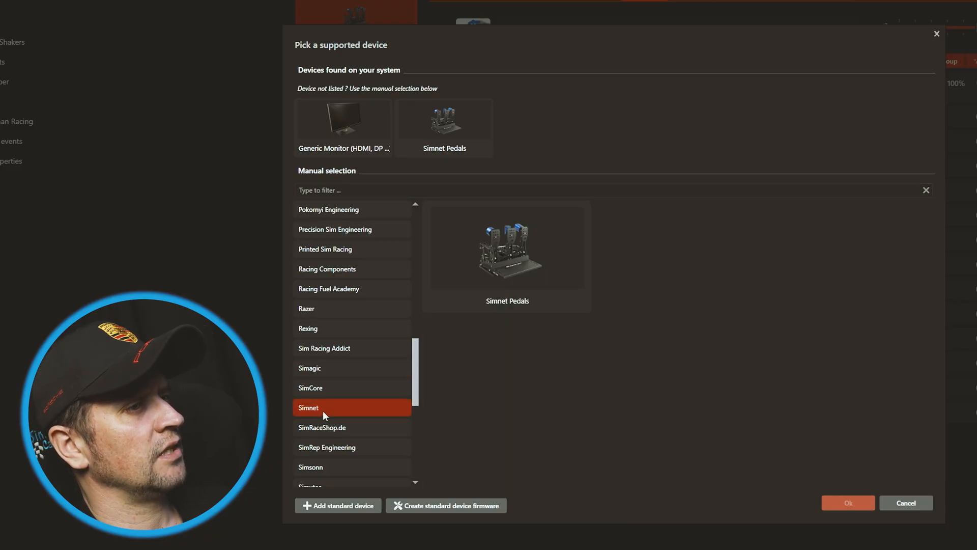
{"action": "left_click", "coordinate": [506, 247]}
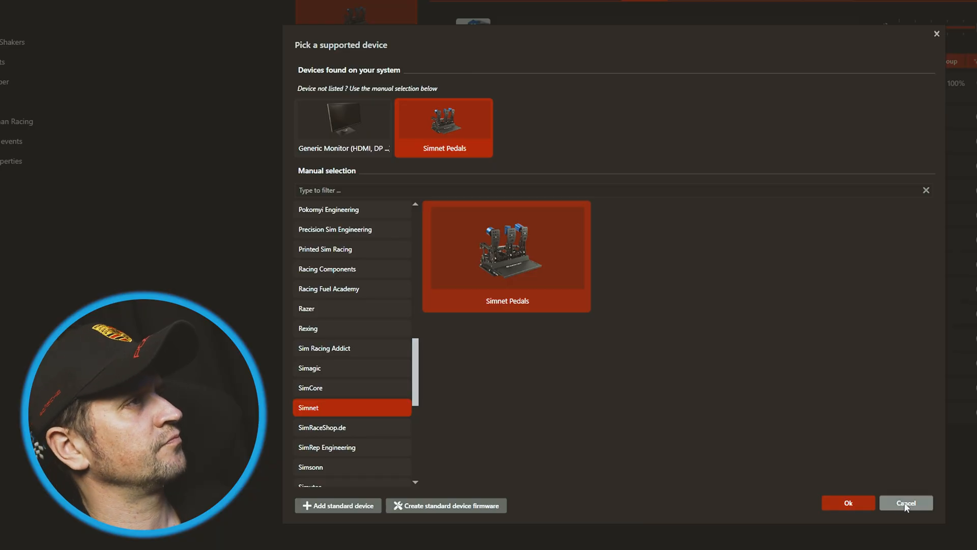
{"action": "left_click", "coordinate": [906, 503]}
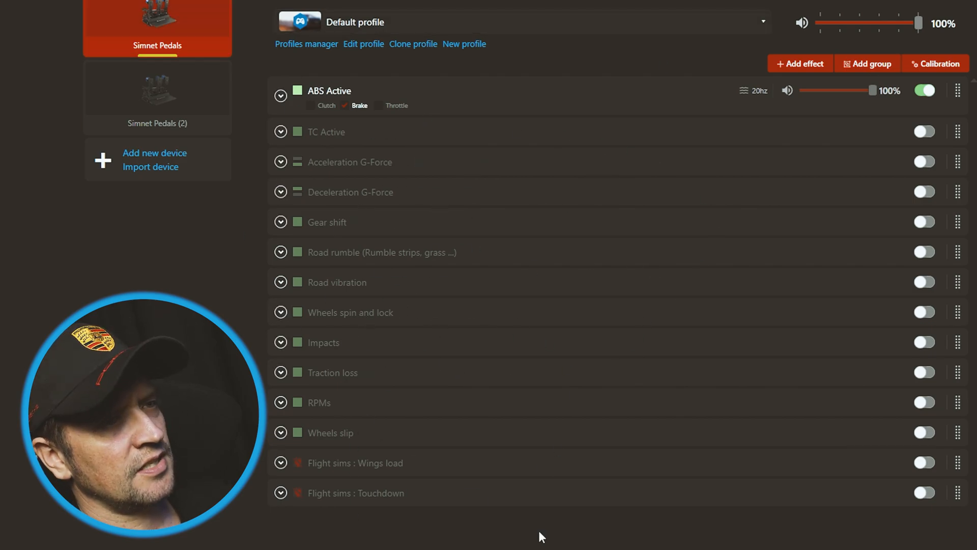
Step: Toggle Wings load open and closed, then expand ABS Active to show its 90 ms, 20 Hz brake settings
{"action": "left_click", "coordinate": [280, 462]}
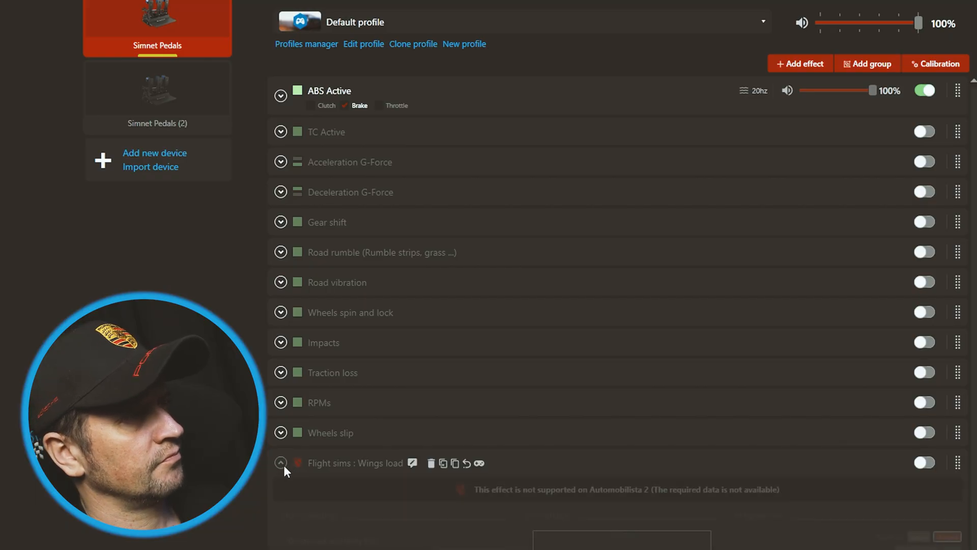
{"action": "left_click", "coordinate": [280, 462]}
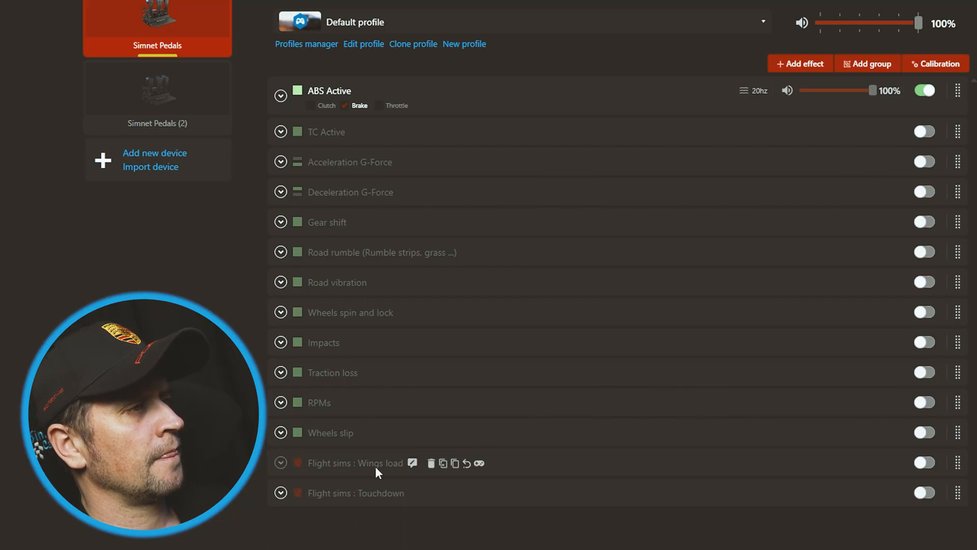
{"action": "mouse_move", "coordinate": [591, 453]}
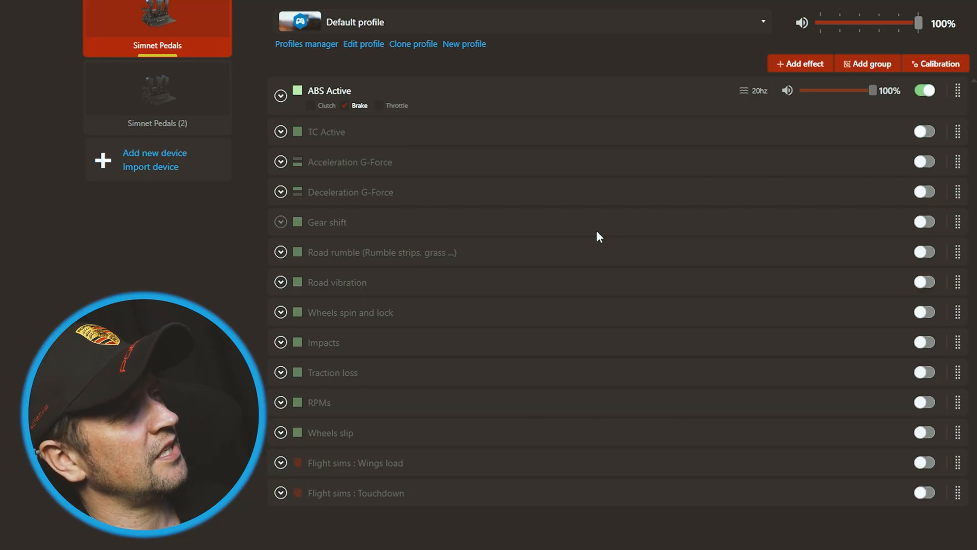
{"action": "mouse_move", "coordinate": [471, 173]}
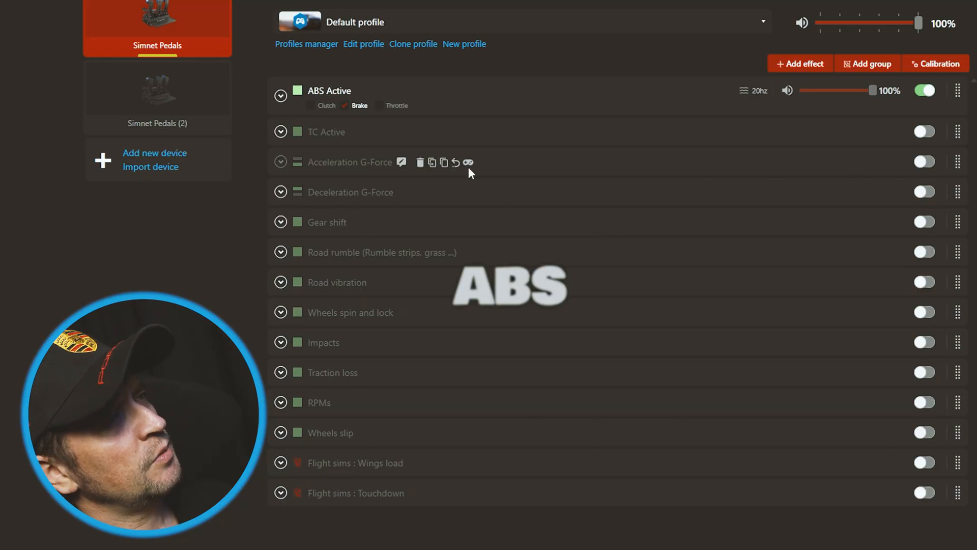
{"action": "mouse_move", "coordinate": [453, 127]}
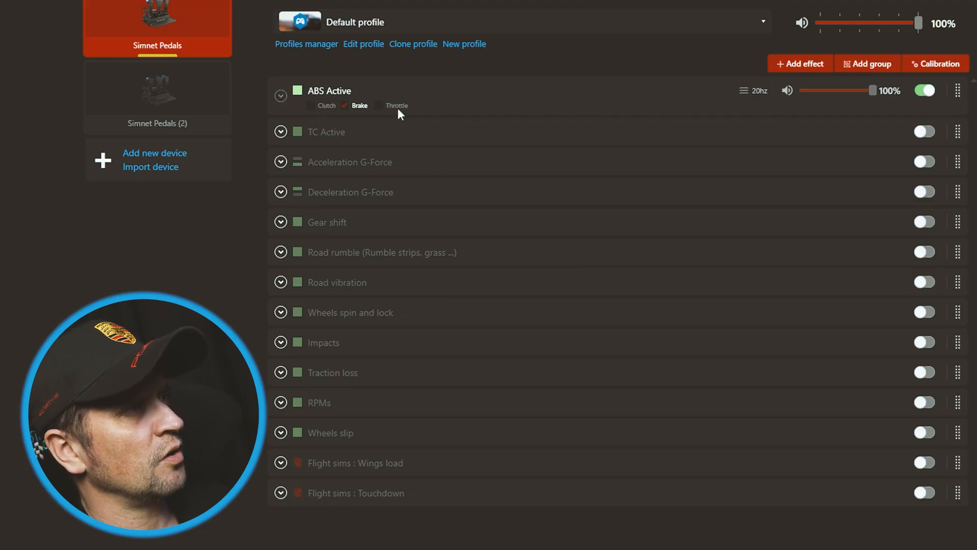
{"action": "mouse_move", "coordinate": [312, 115]}
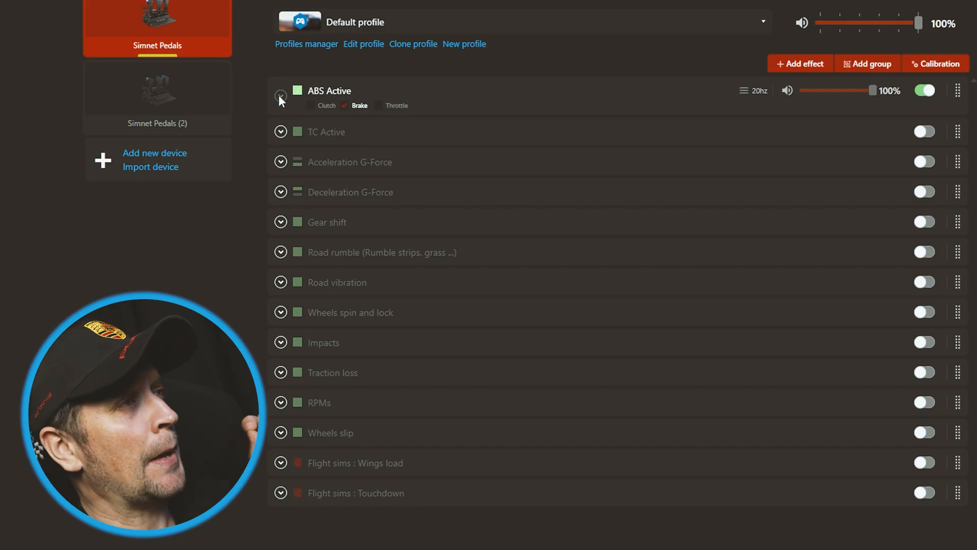
{"action": "left_click", "coordinate": [280, 91]}
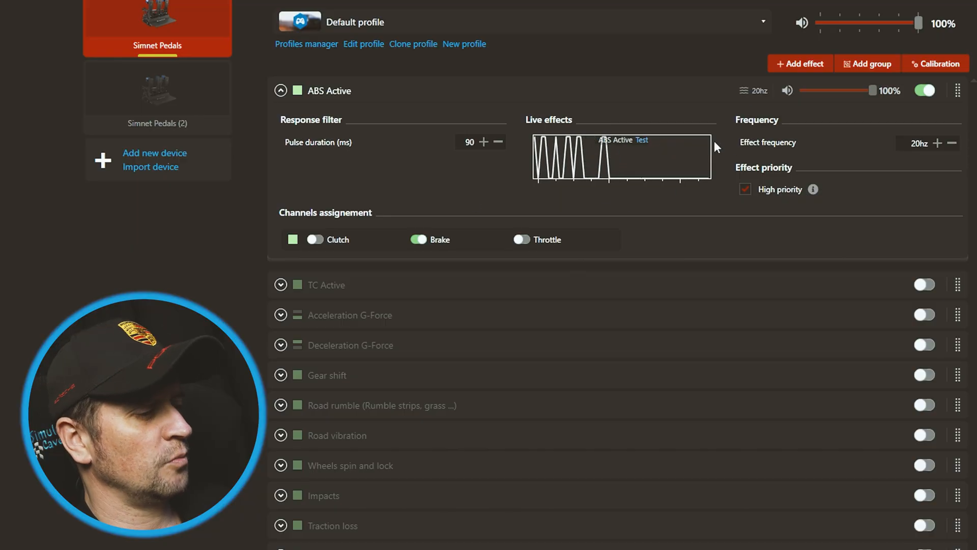
{"action": "mouse_move", "coordinate": [469, 206]}
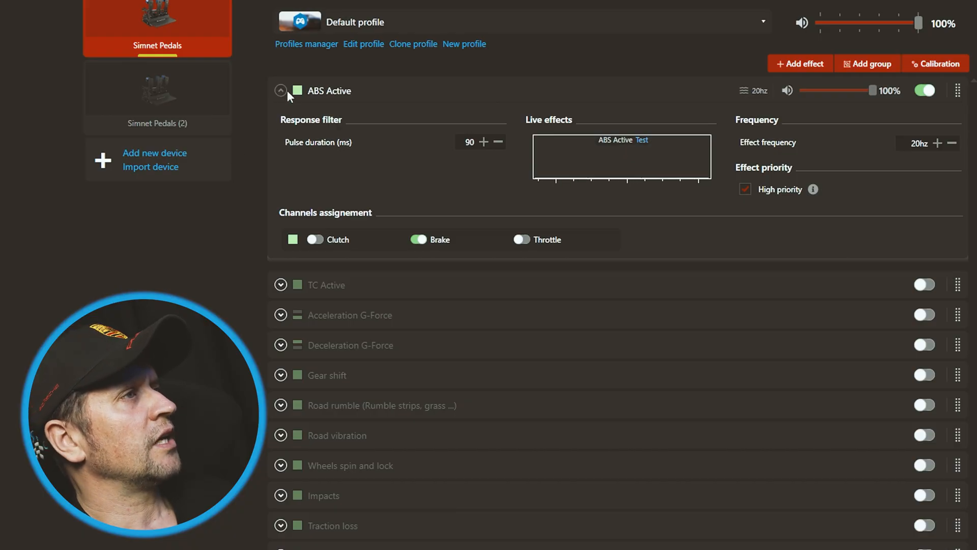
{"action": "left_click", "coordinate": [280, 91]}
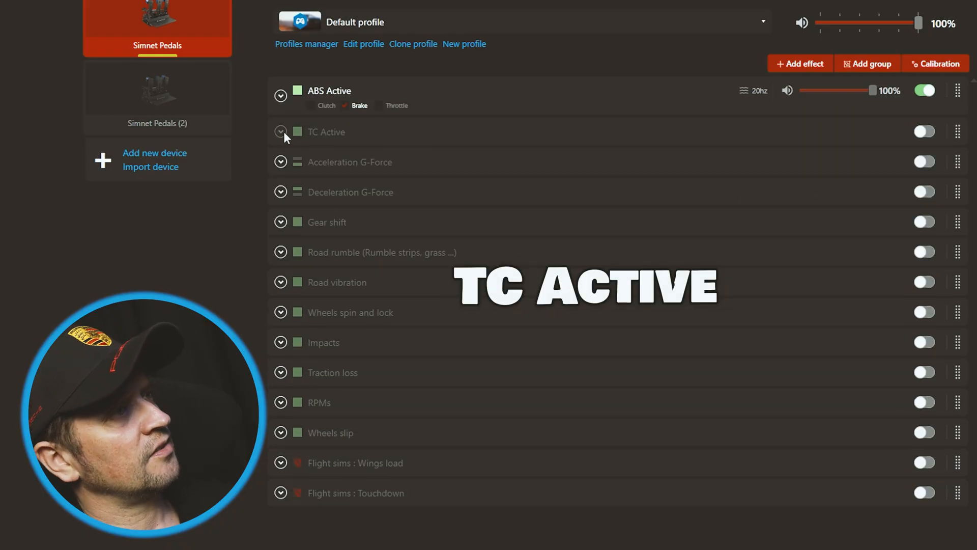
{"action": "mouse_move", "coordinate": [364, 162]}
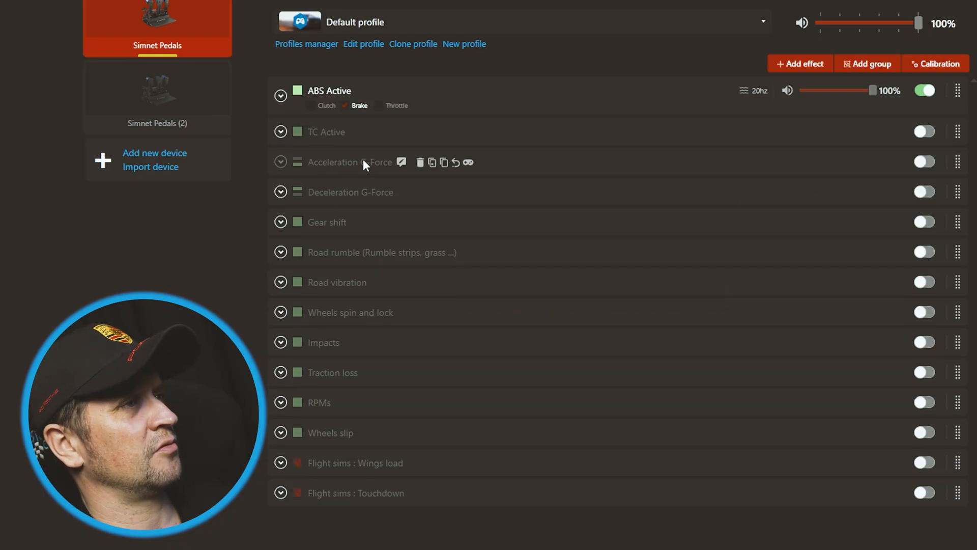
{"action": "mouse_move", "coordinate": [389, 201]}
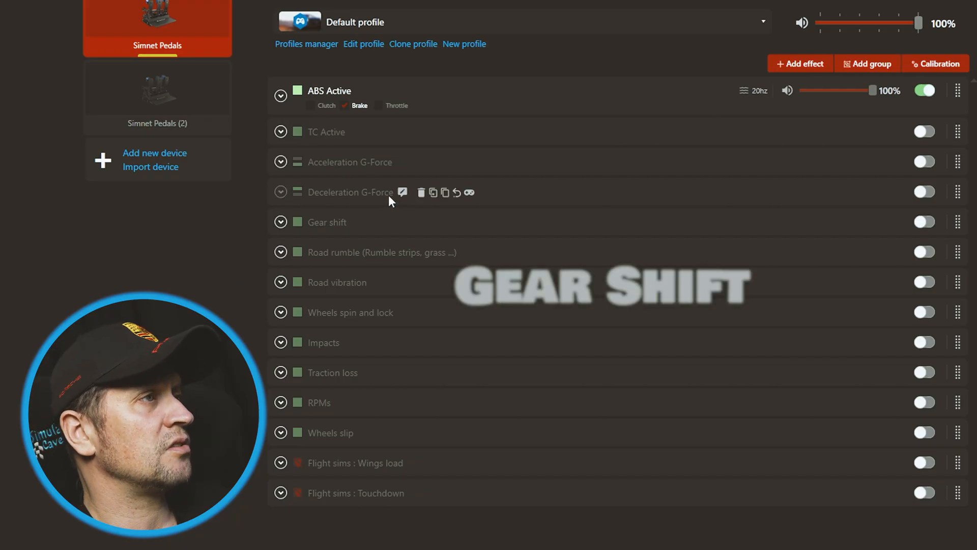
{"action": "mouse_move", "coordinate": [334, 226]}
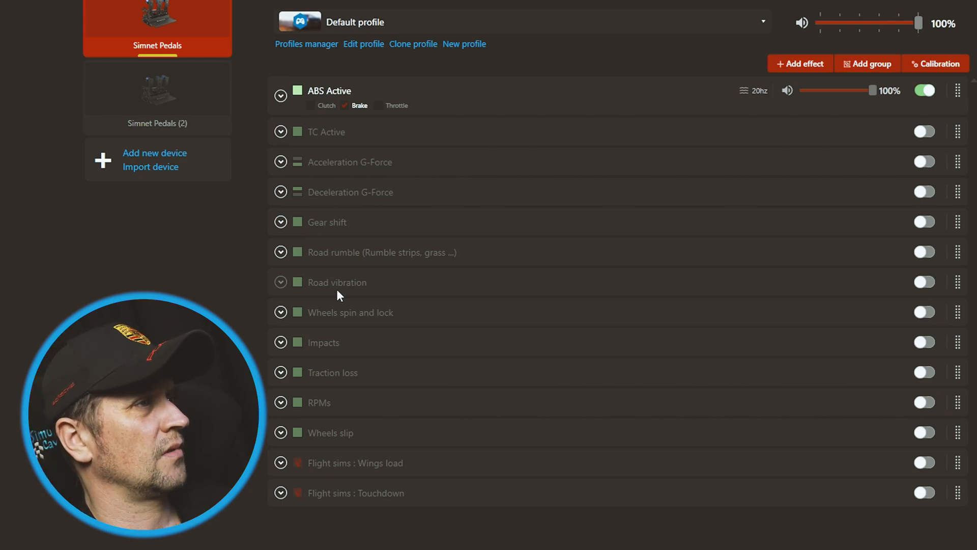
{"action": "mouse_move", "coordinate": [406, 339]}
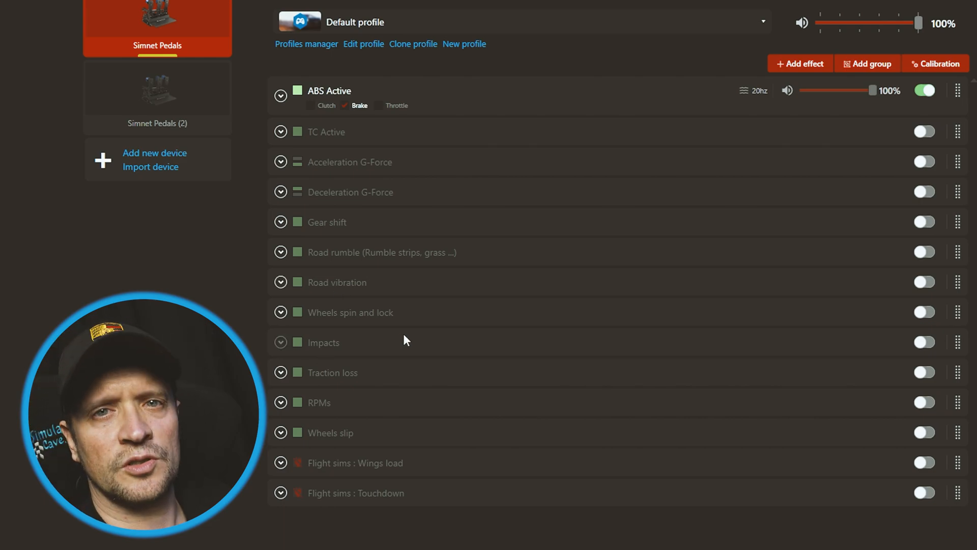
{"action": "mouse_move", "coordinate": [384, 312]}
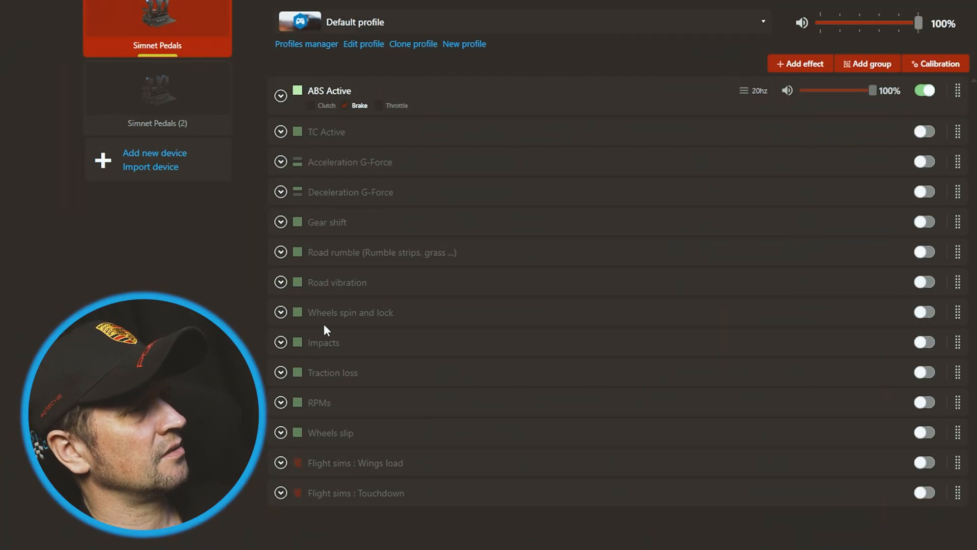
{"action": "left_click", "coordinate": [280, 342]}
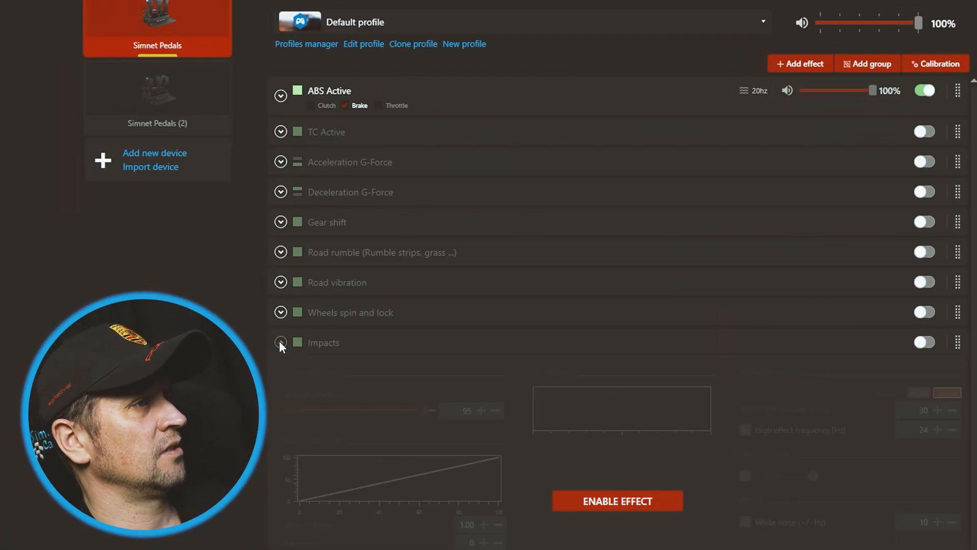
{"action": "left_click", "coordinate": [280, 342]}
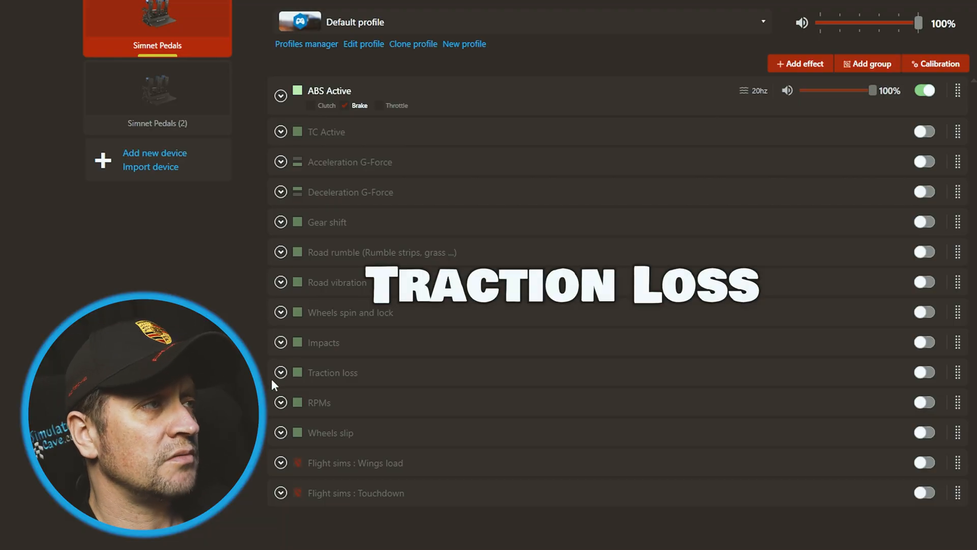
{"action": "mouse_move", "coordinate": [277, 412]}
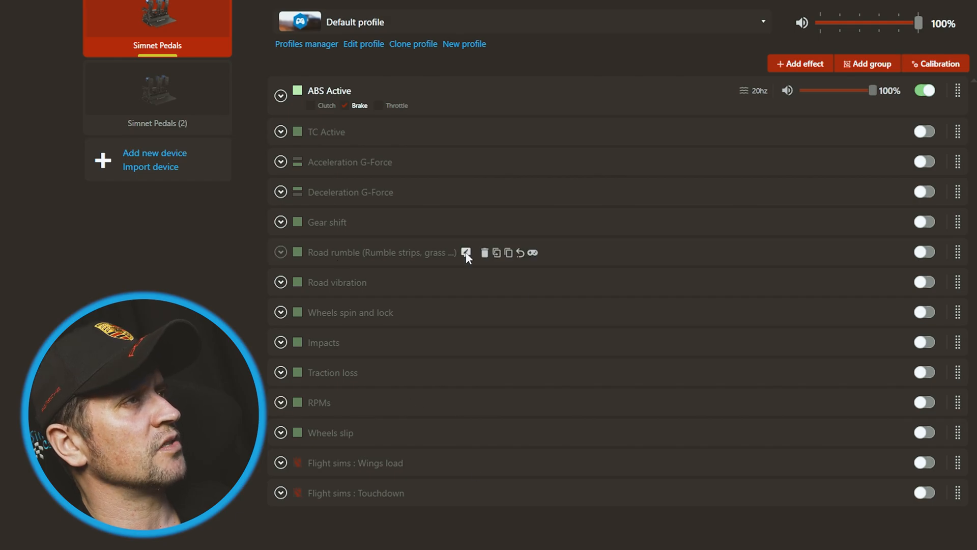
Step: Open SimConnect Manager's Pedal Haptics page showing SimHub-sourced clutch, brake and throttle feedback
{"action": "left_click", "coordinate": [280, 91]}
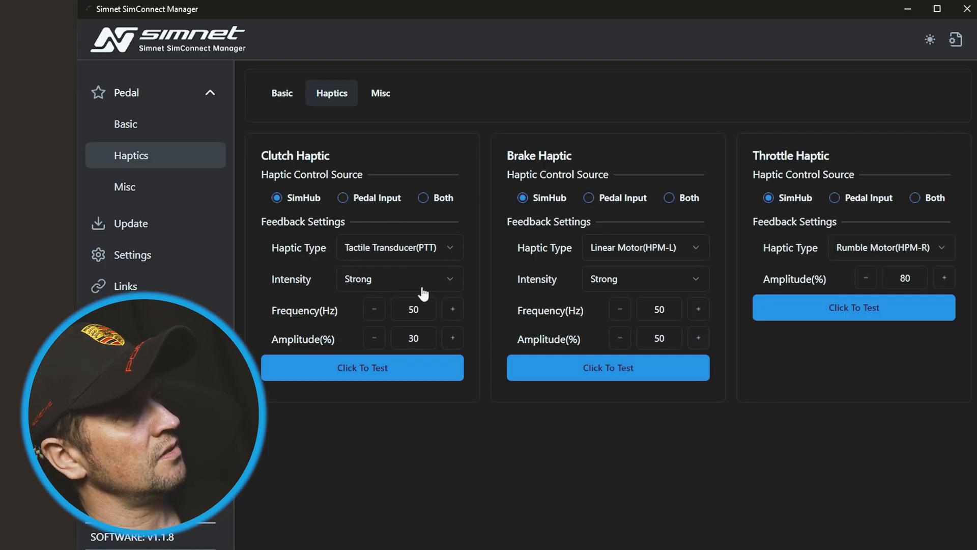
{"action": "mouse_move", "coordinate": [406, 390]}
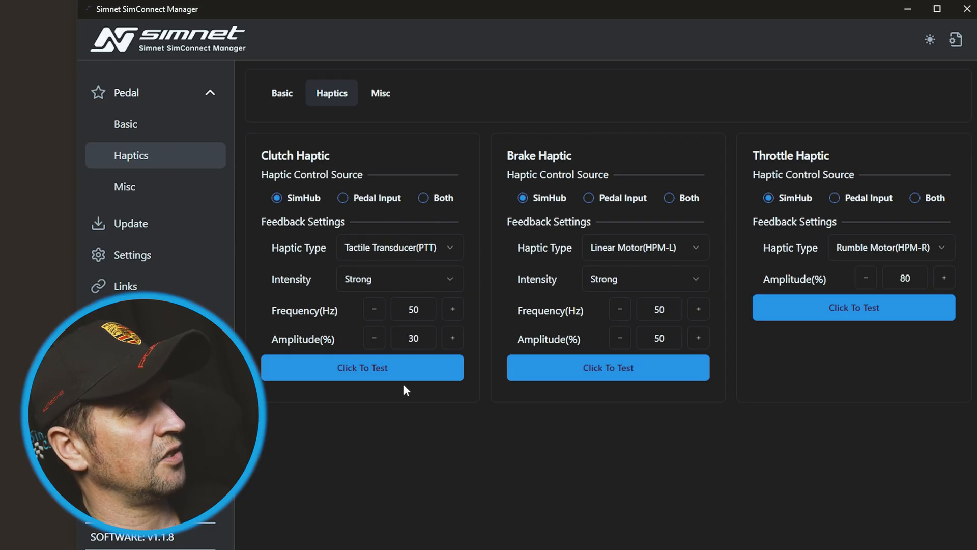
{"action": "mouse_move", "coordinate": [680, 249]}
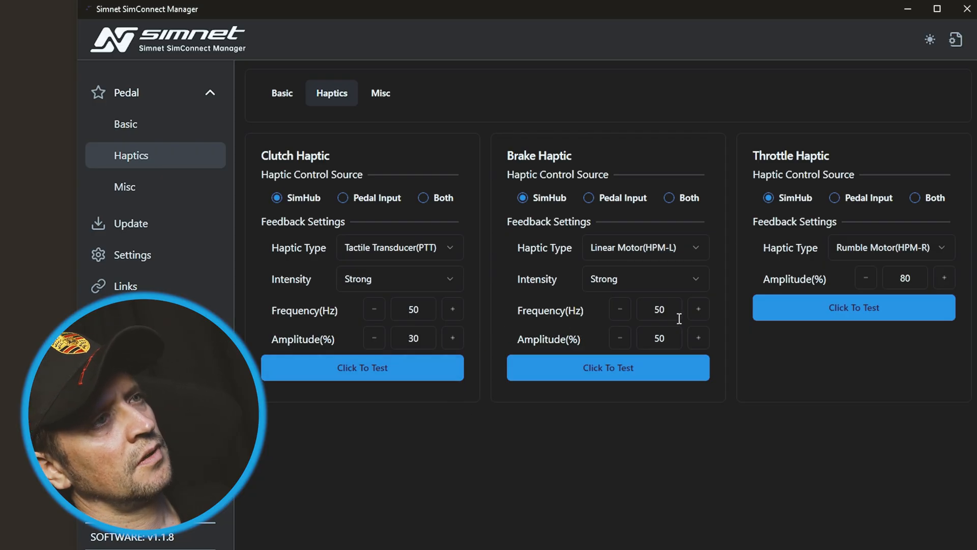
{"action": "mouse_move", "coordinate": [872, 260]}
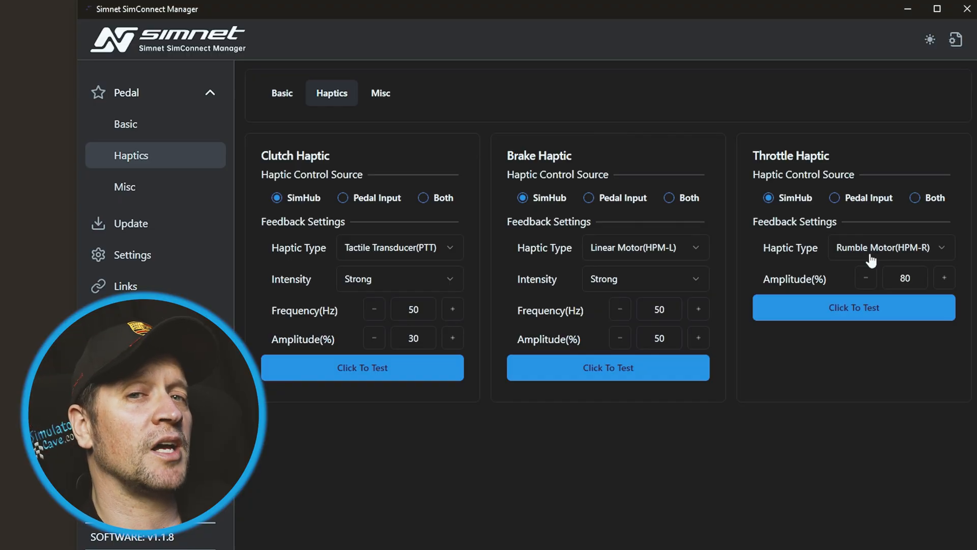
{"action": "mouse_move", "coordinate": [897, 11]}
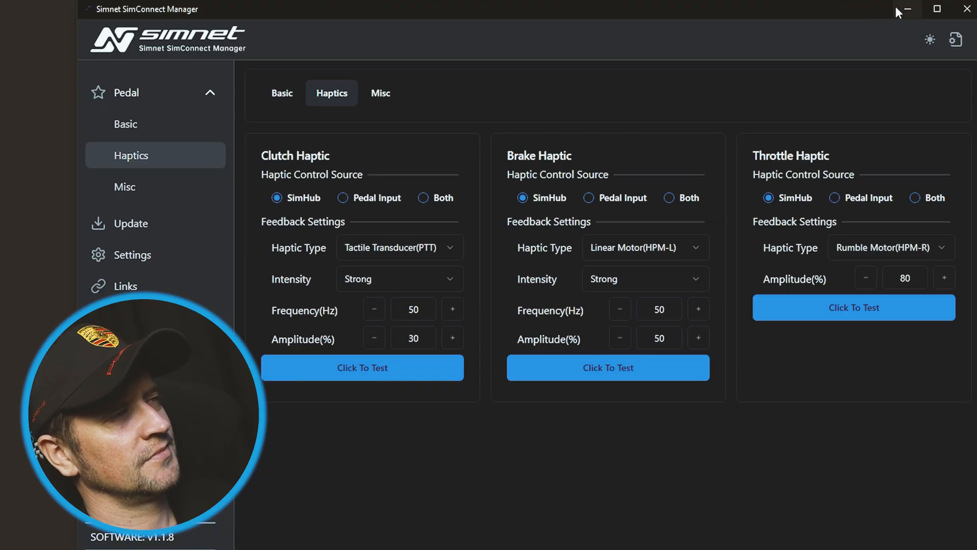
{"action": "mouse_move", "coordinate": [907, 9]}
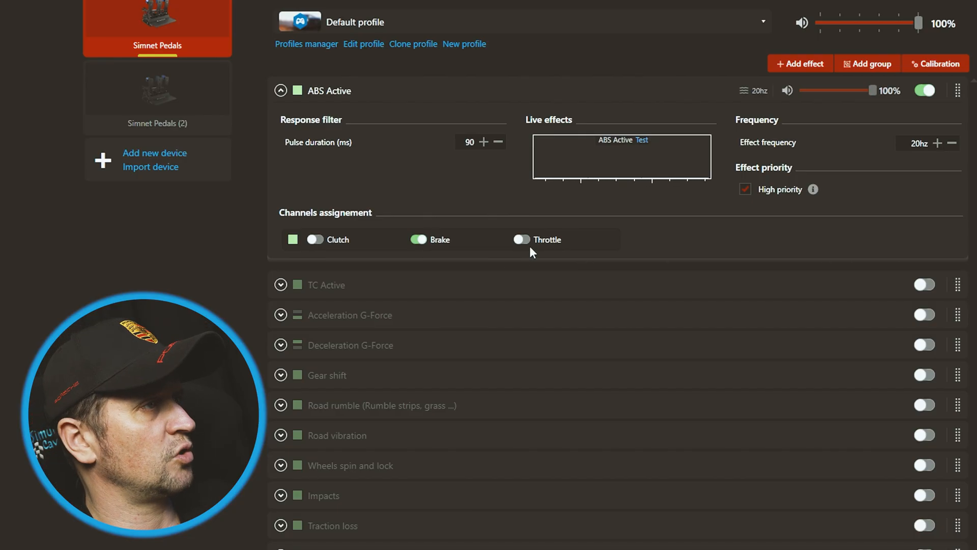
{"action": "mouse_move", "coordinate": [321, 234]}
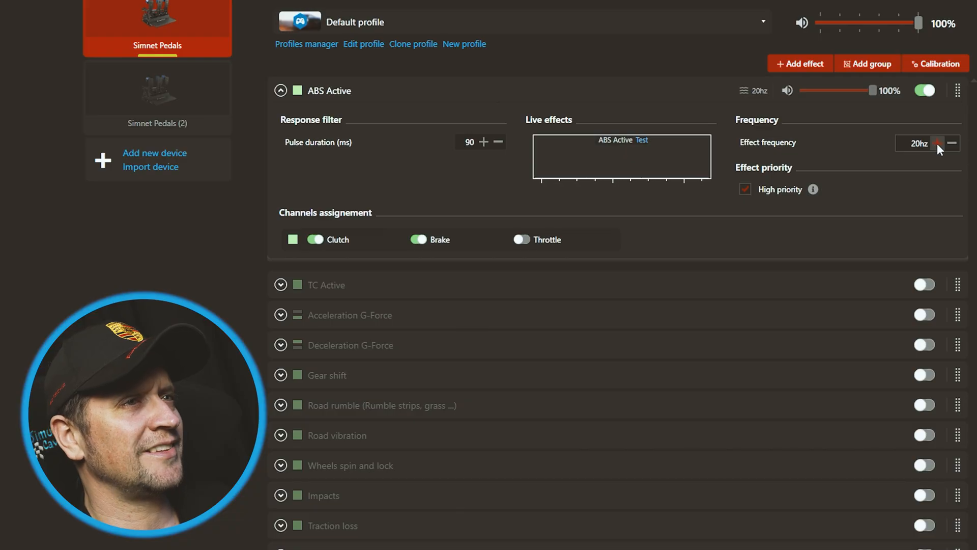
Step: Raise the ABS Active frequency, test the effect, then bring it back to 20 Hz
{"action": "left_click", "coordinate": [938, 143]}
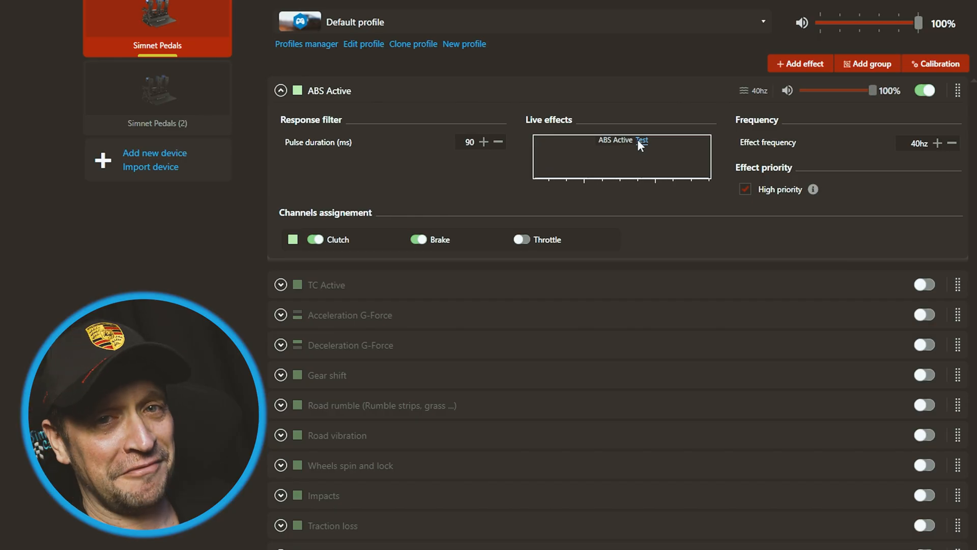
{"action": "left_click", "coordinate": [952, 144]}
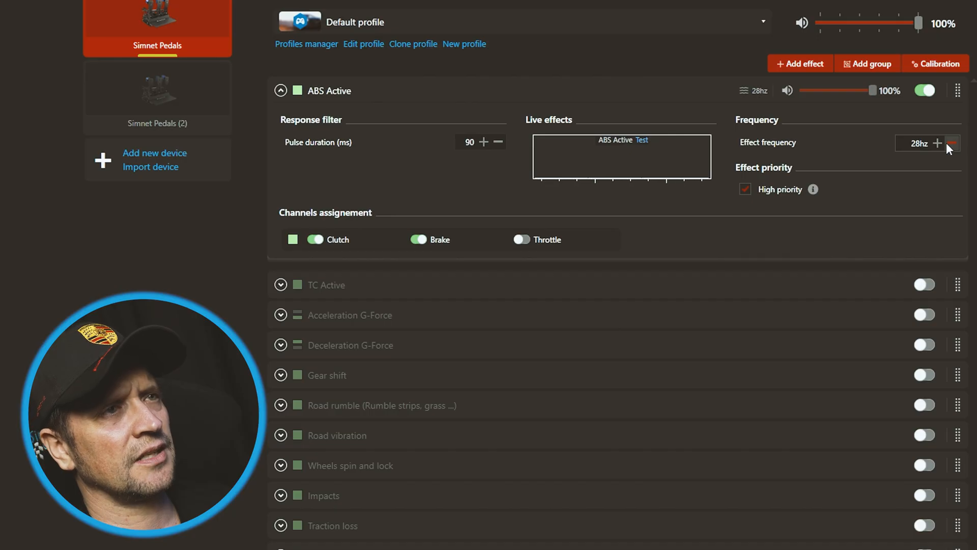
{"action": "left_click", "coordinate": [952, 144]}
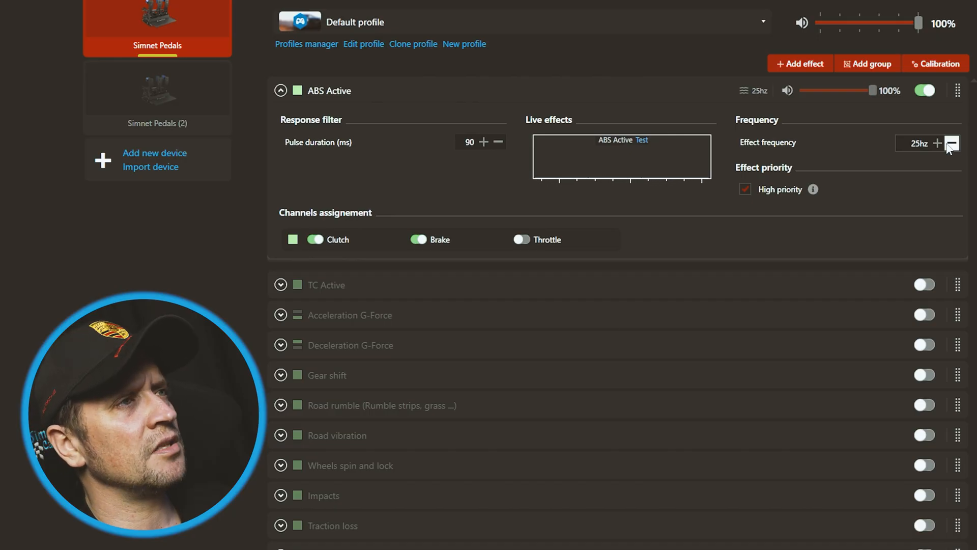
{"action": "left_click", "coordinate": [955, 143]}
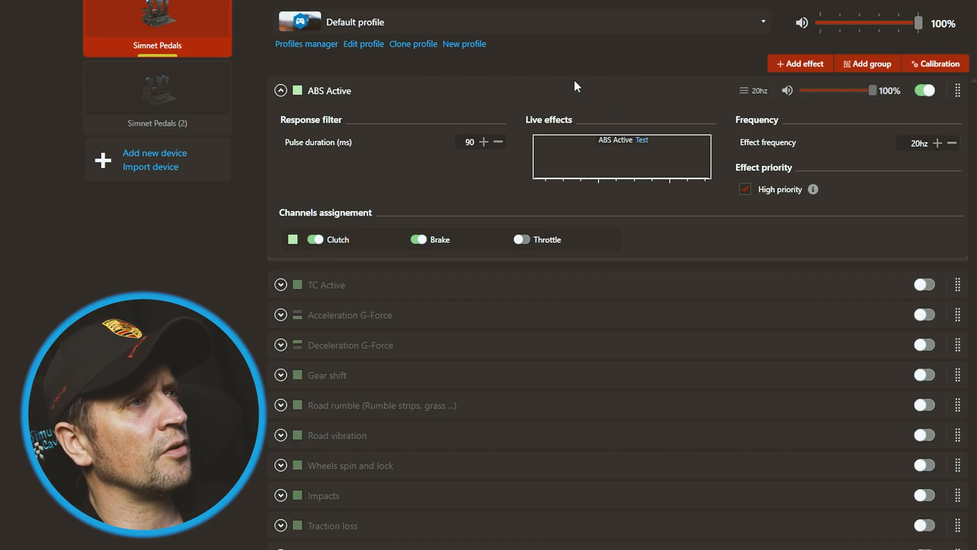
{"action": "mouse_move", "coordinate": [635, 137]}
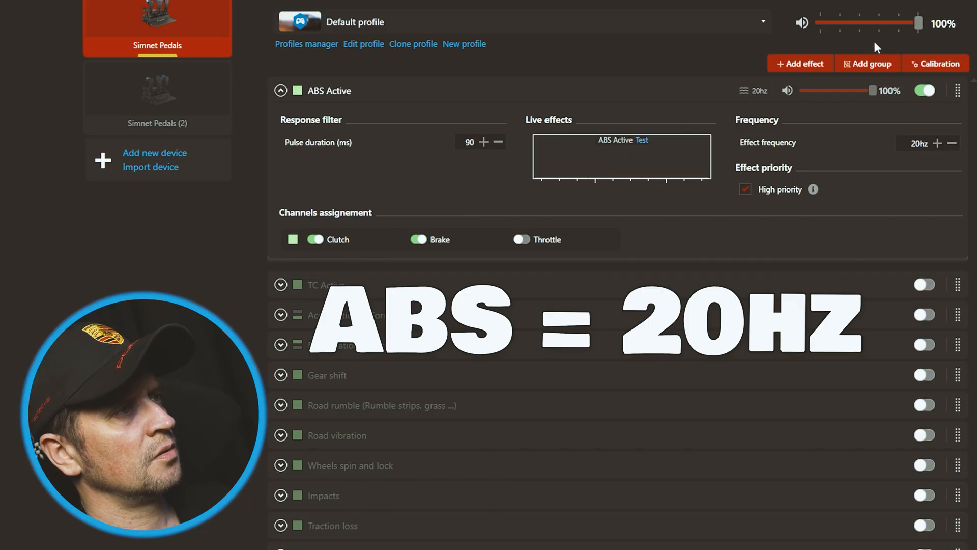
Step: Expand TC Active and assign it to the Throttle channel
{"action": "left_click", "coordinate": [280, 285]}
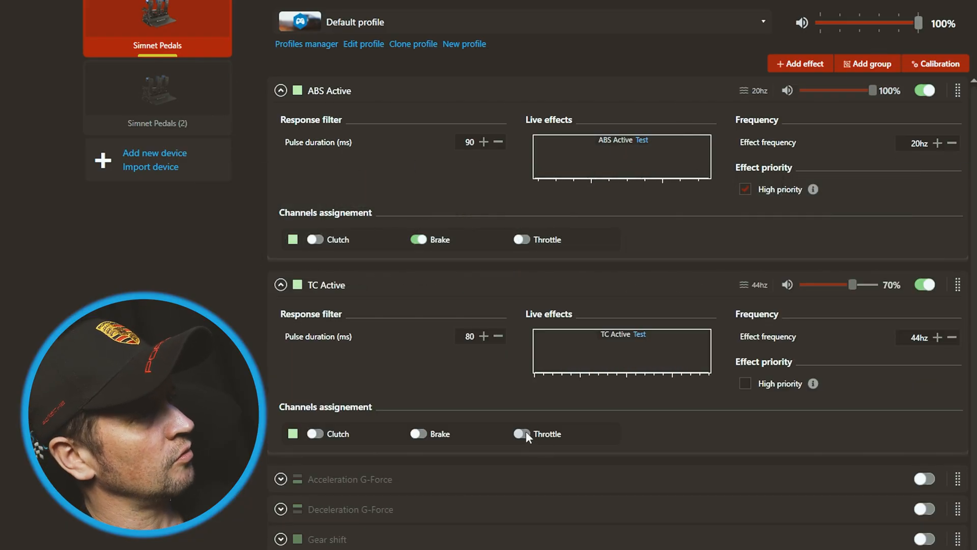
{"action": "left_click", "coordinate": [521, 433]}
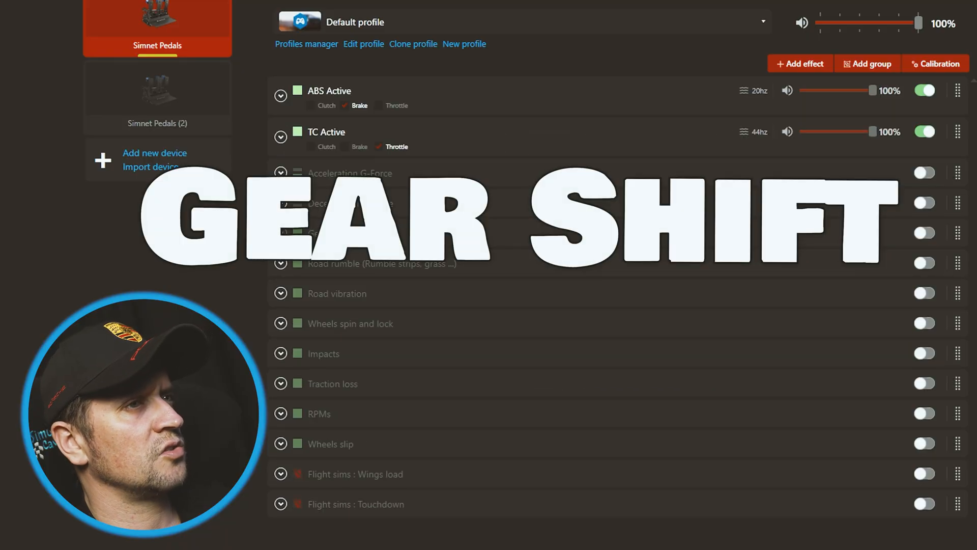
Step: Stop Gear shift on the brake, test it, and shorten its pulse to 70 ms
{"action": "left_click", "coordinate": [280, 232]}
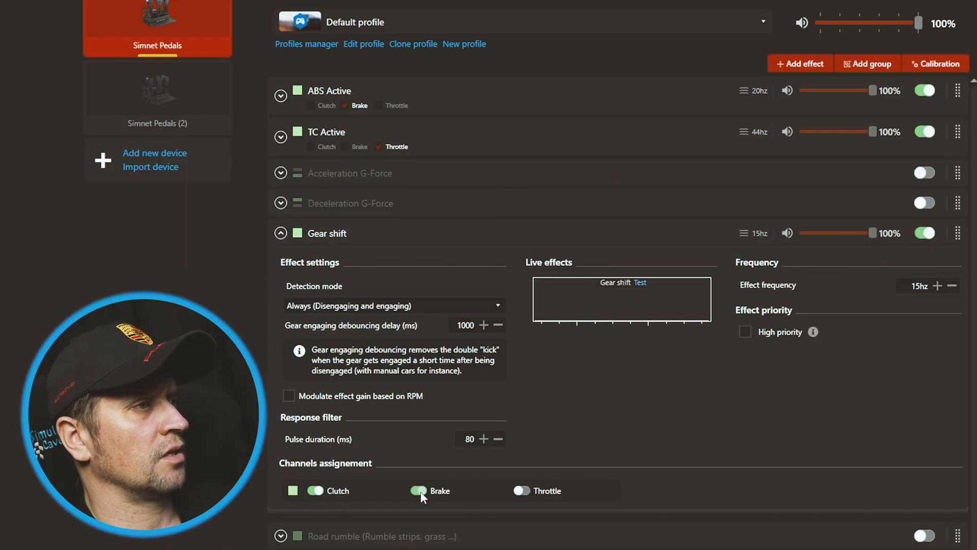
{"action": "left_click", "coordinate": [418, 491]}
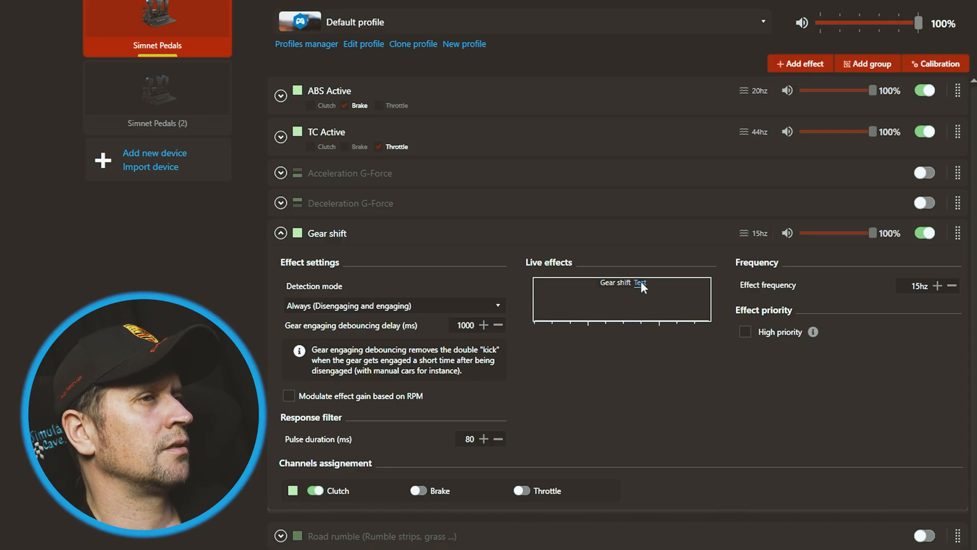
{"action": "left_click", "coordinate": [640, 283]}
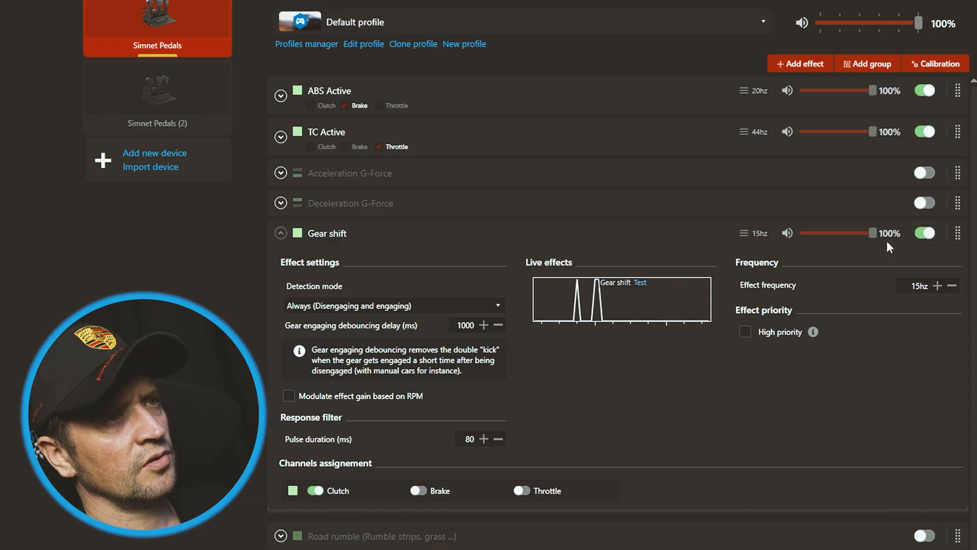
{"action": "left_click", "coordinate": [497, 439]}
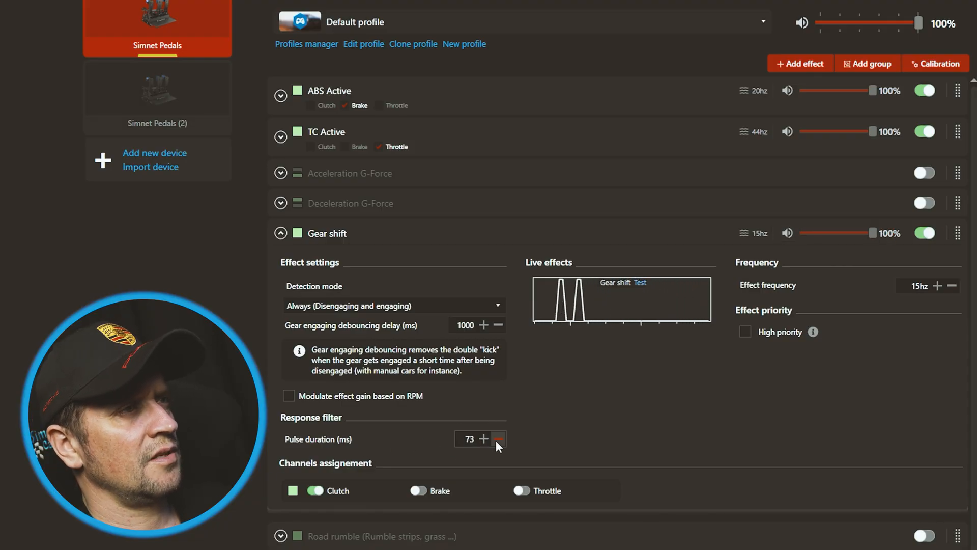
{"action": "left_click", "coordinate": [499, 439]}
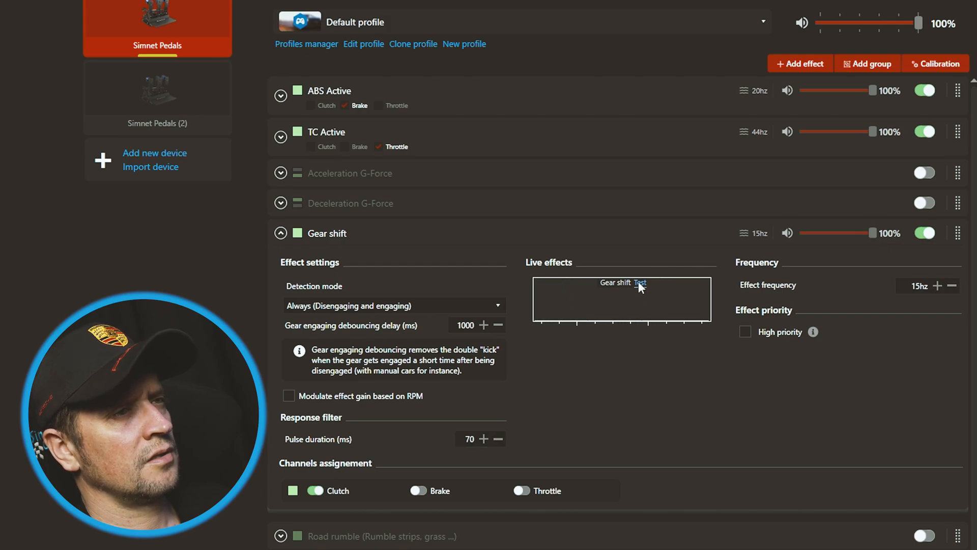
Step: Raise the Gear shift frequency step by step to 20 Hz and test the pulse
{"action": "left_click", "coordinate": [644, 282]}
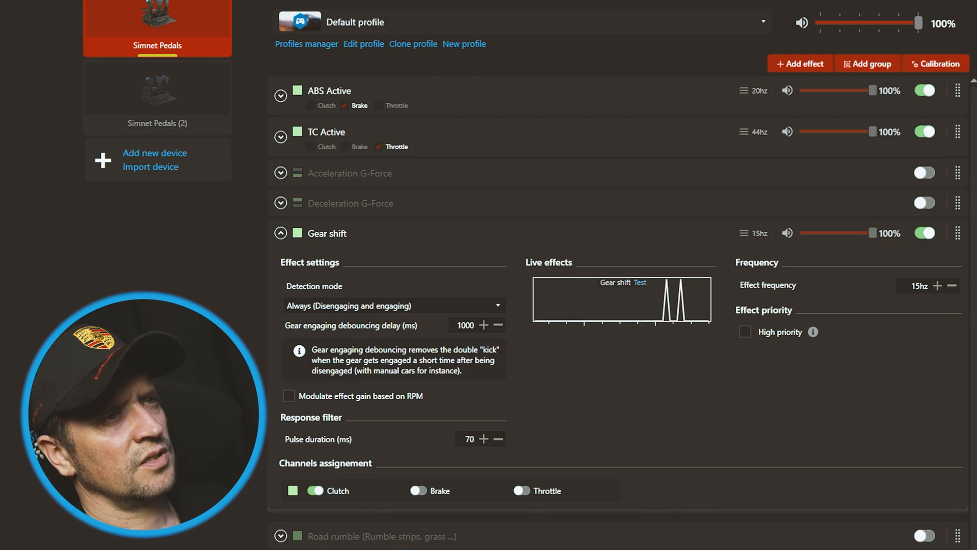
{"action": "left_click", "coordinate": [938, 285]}
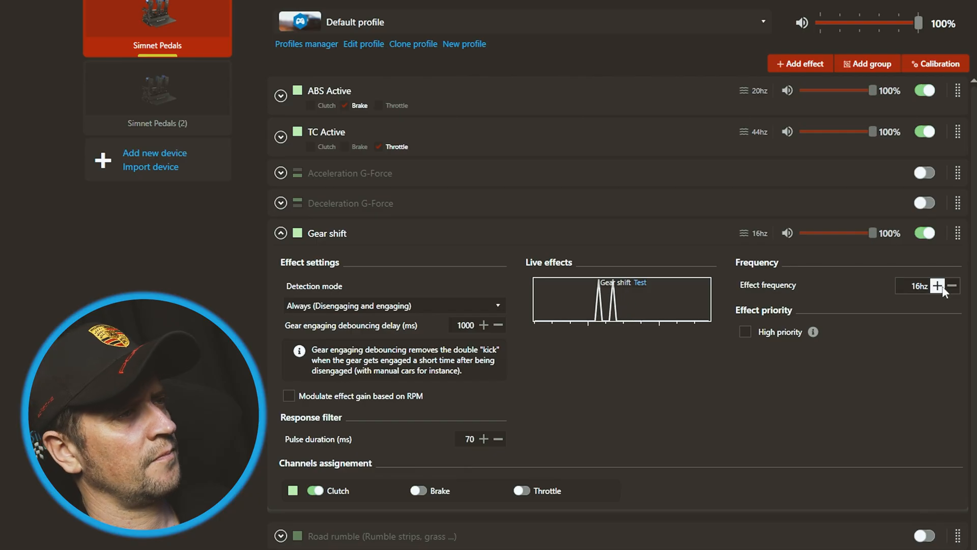
{"action": "left_click", "coordinate": [938, 285]}
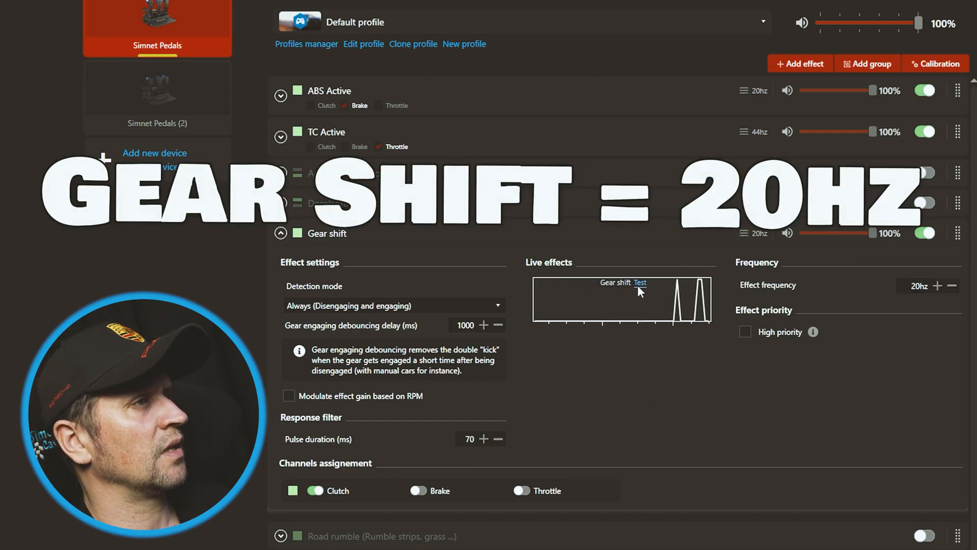
{"action": "left_click", "coordinate": [280, 233]}
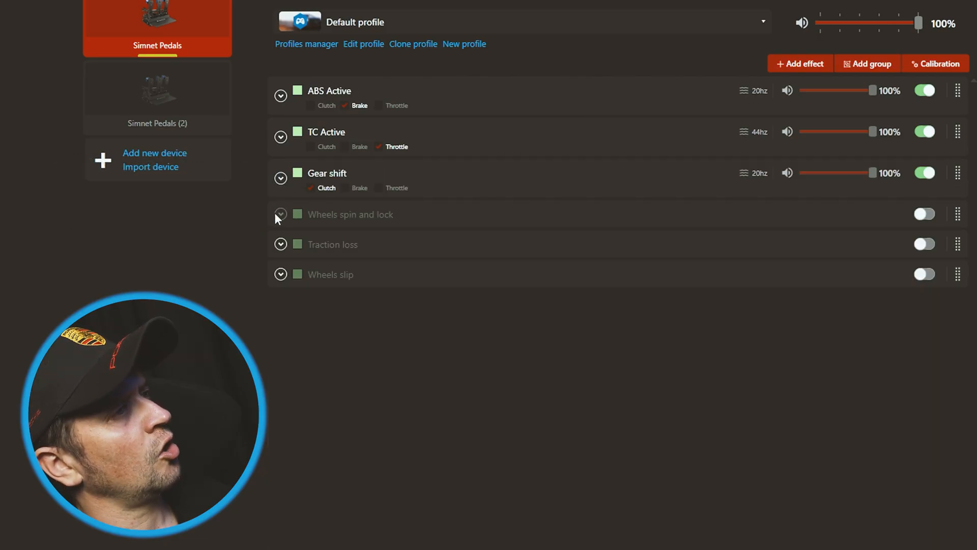
{"action": "mouse_move", "coordinate": [358, 223]}
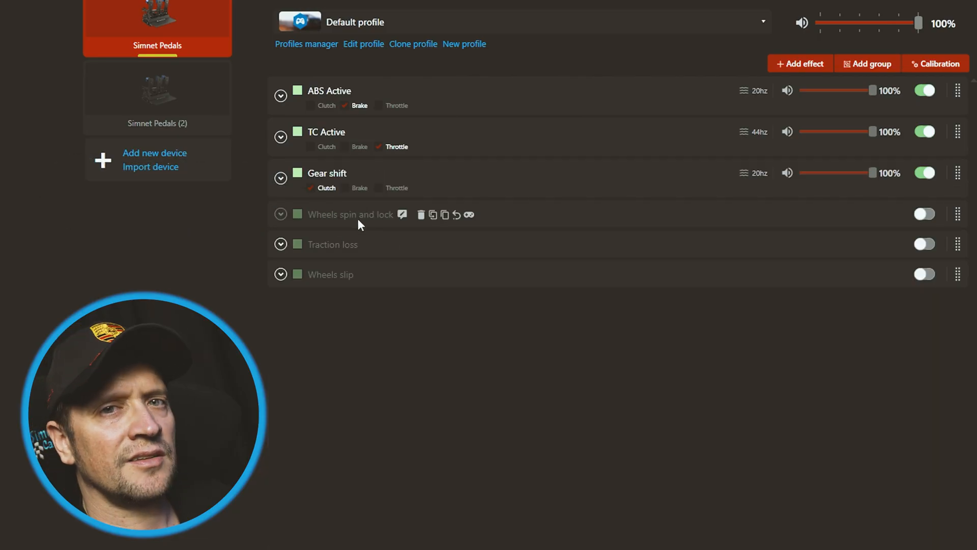
{"action": "mouse_move", "coordinate": [418, 225]}
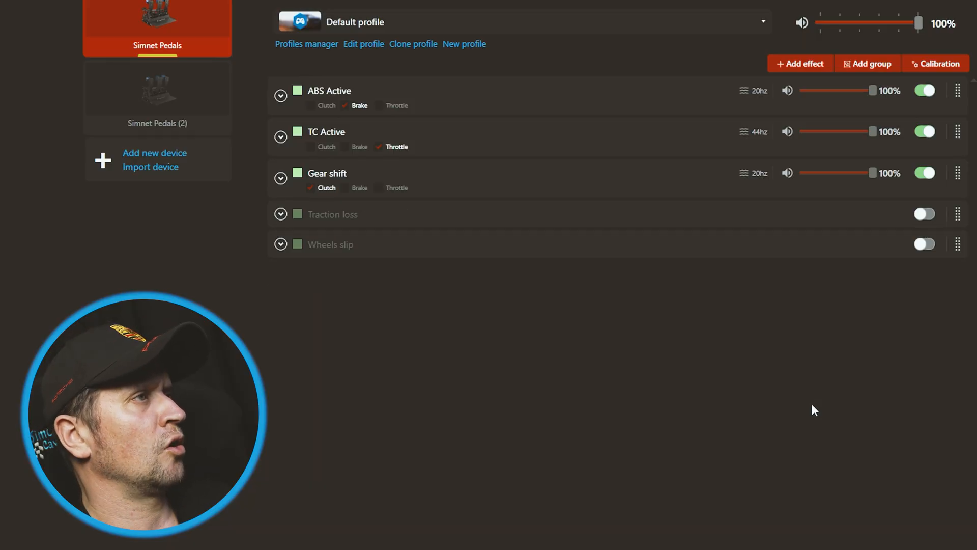
{"action": "mouse_move", "coordinate": [319, 219]}
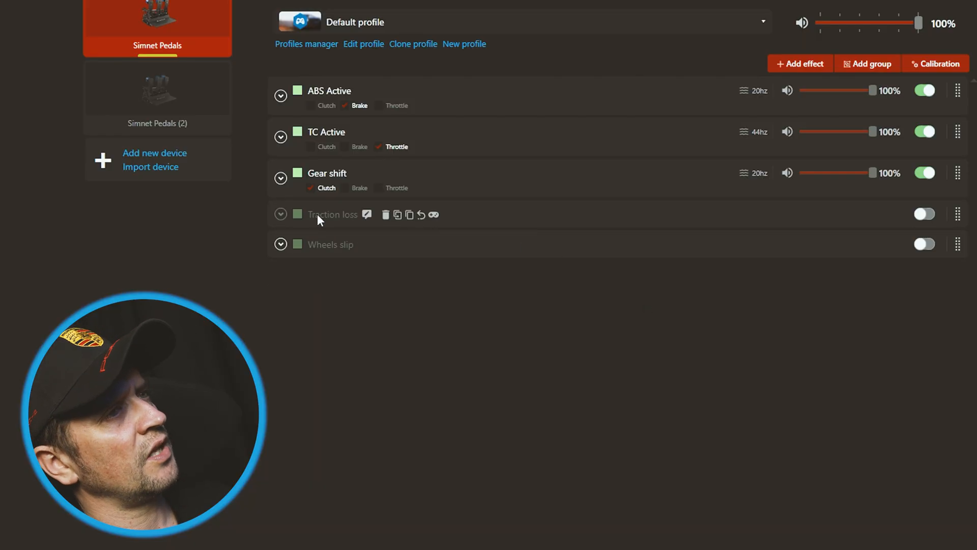
{"action": "mouse_move", "coordinate": [250, 235]}
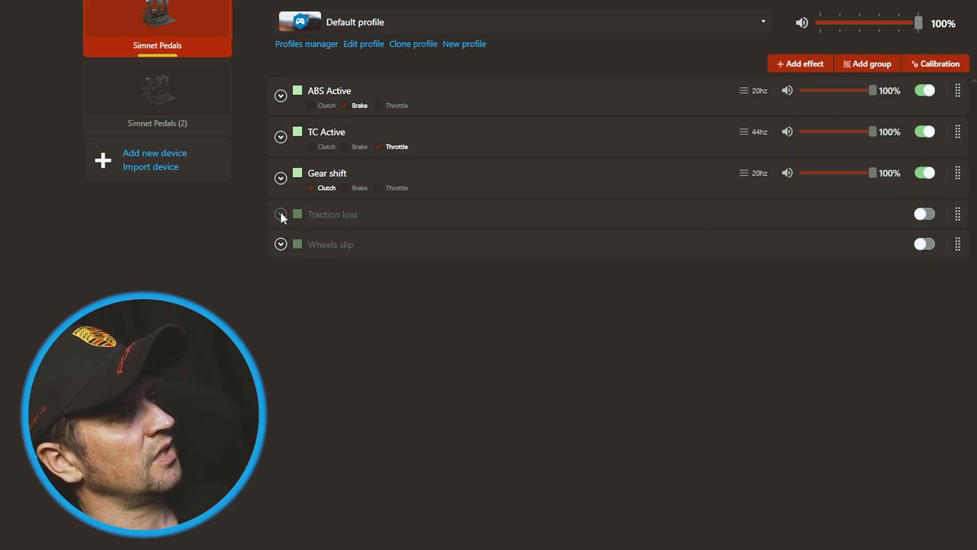
Step: Expand, collapse, and reopen the disabled Traction loss effect's settings
{"action": "left_click", "coordinate": [281, 213]}
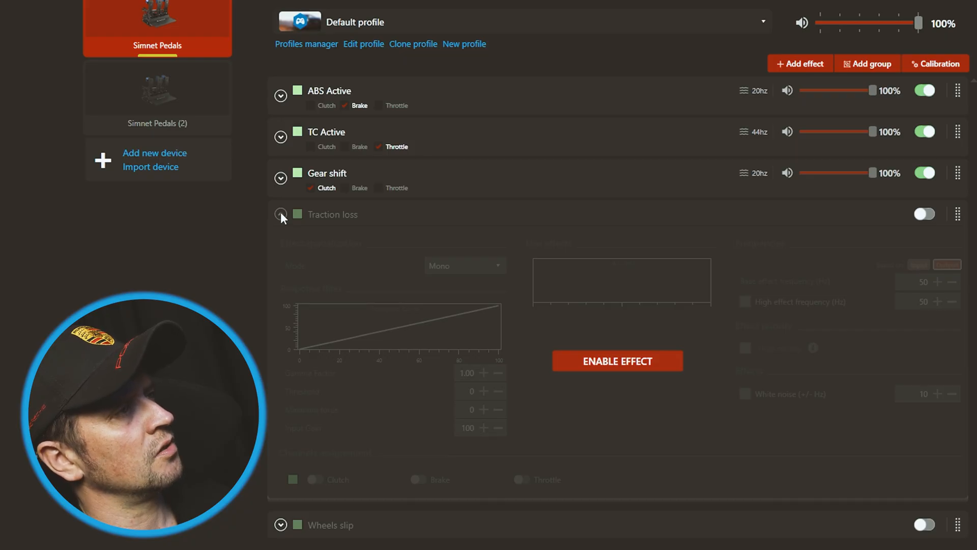
{"action": "left_click", "coordinate": [281, 214]}
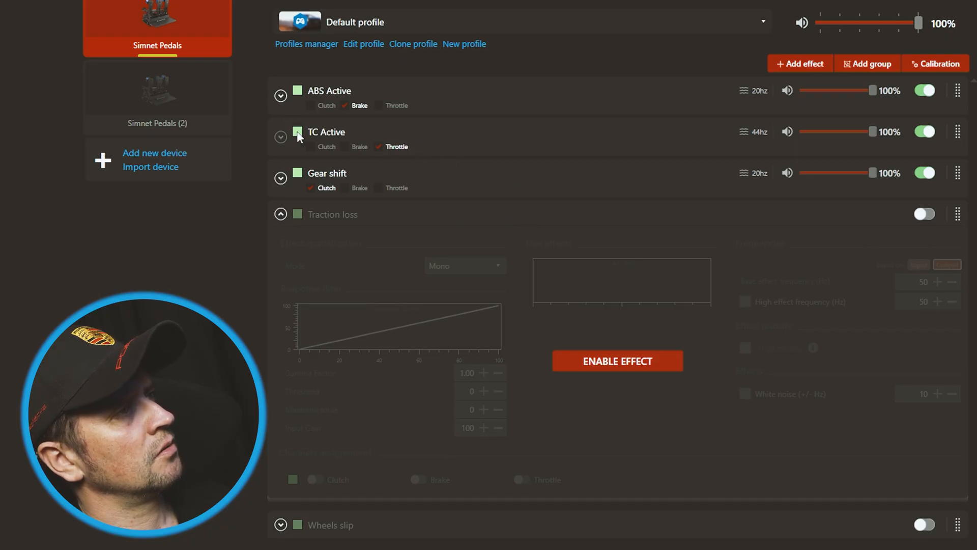
{"action": "mouse_move", "coordinate": [326, 131]}
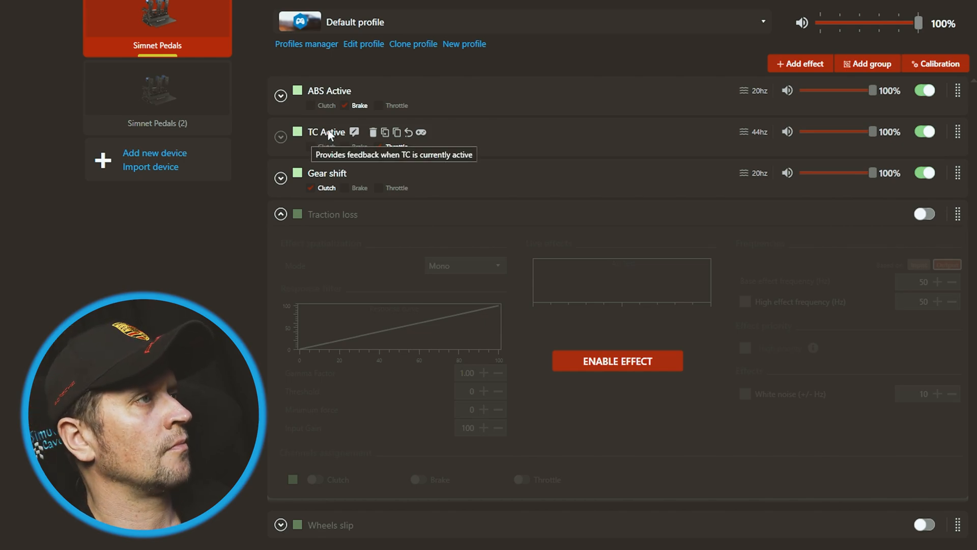
{"action": "mouse_move", "coordinate": [336, 215]}
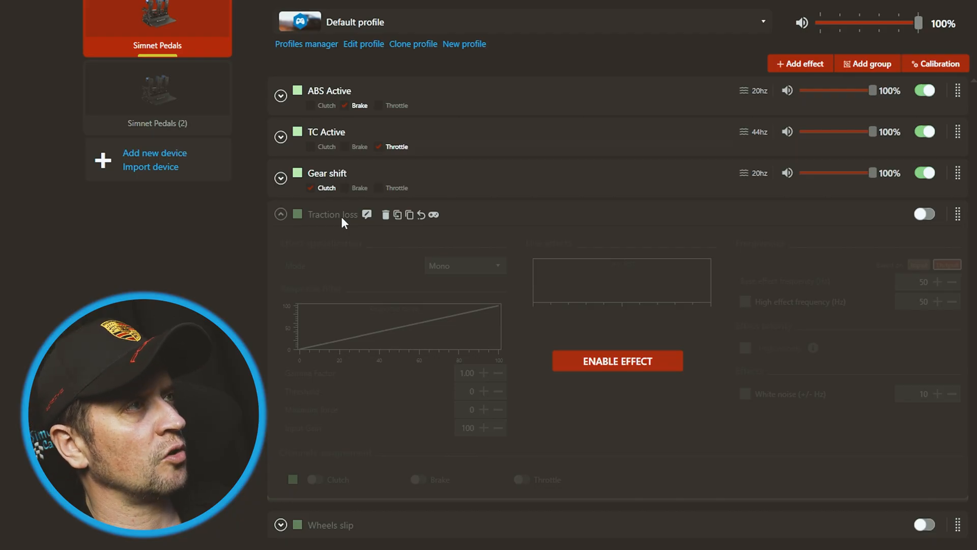
{"action": "mouse_move", "coordinate": [417, 216]}
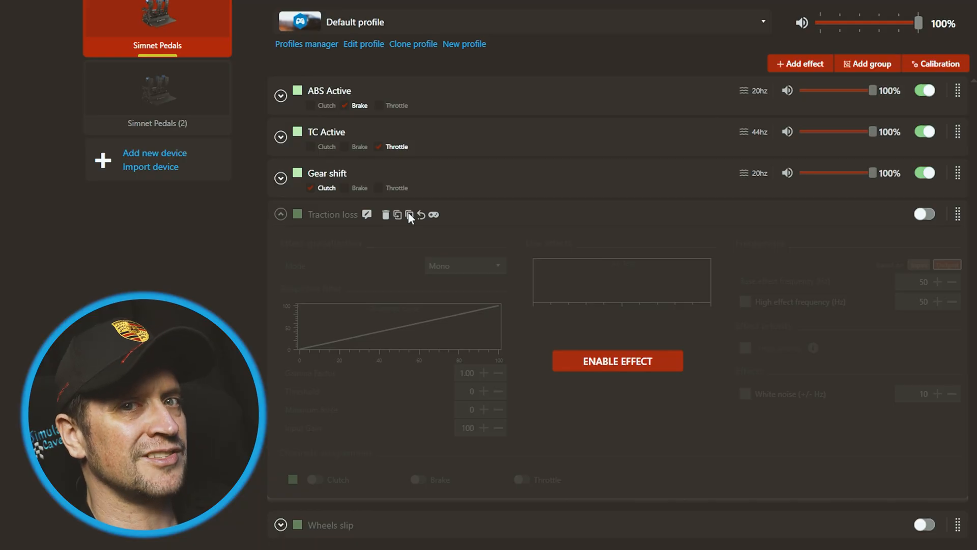
{"action": "mouse_move", "coordinate": [293, 228]}
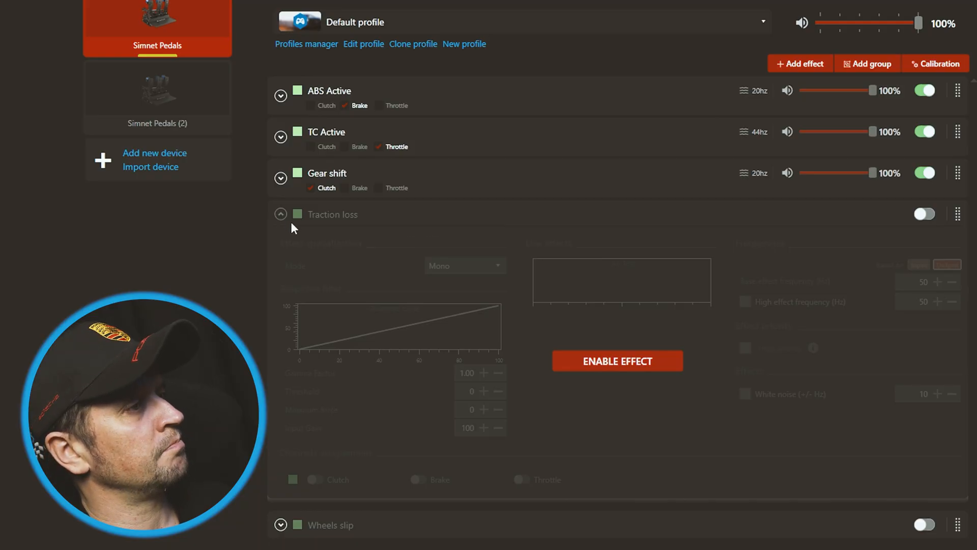
{"action": "left_click", "coordinate": [280, 214]}
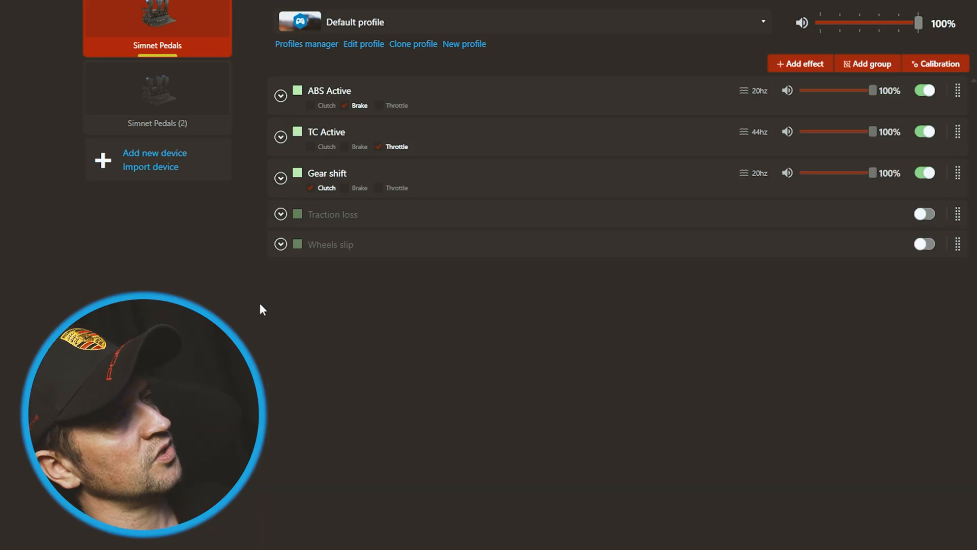
{"action": "left_click", "coordinate": [280, 244]}
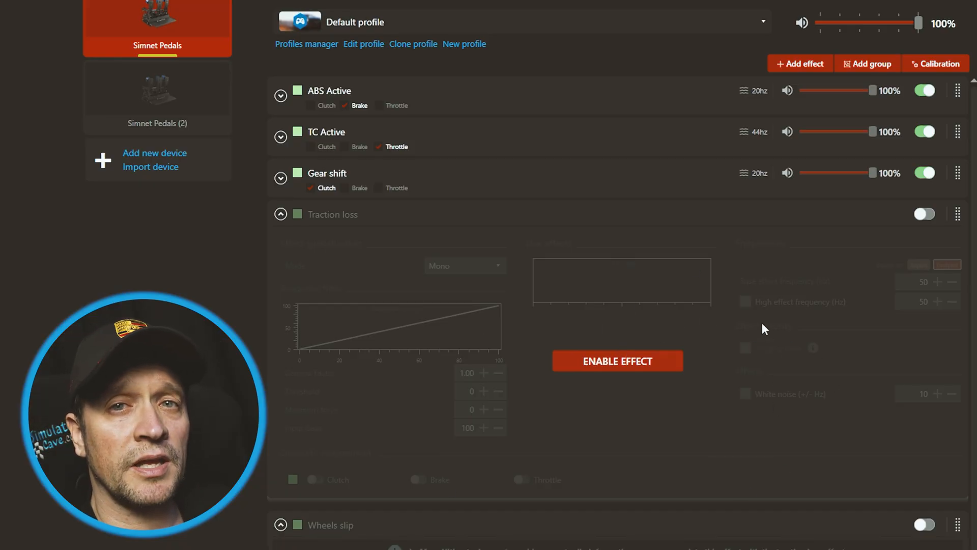
{"action": "mouse_move", "coordinate": [580, 338]}
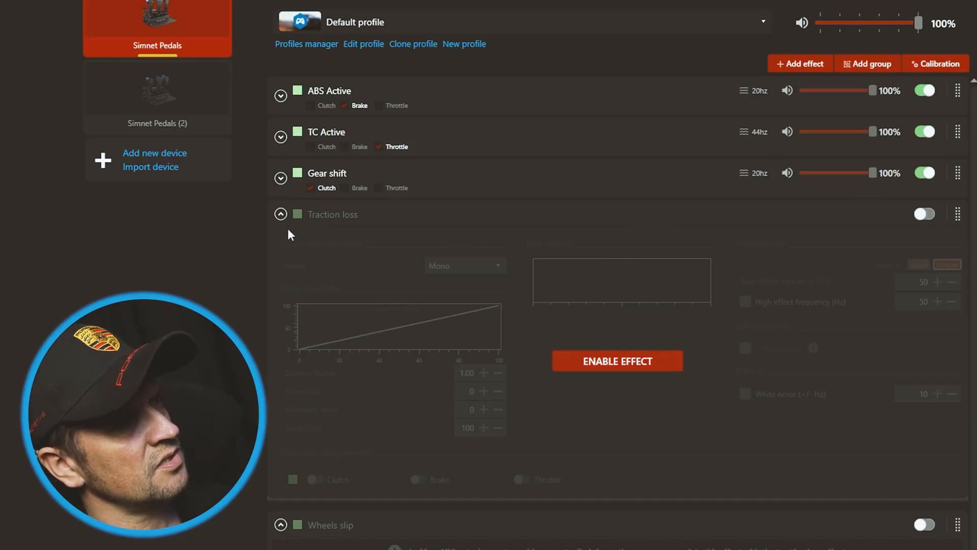
Step: Enable Traction loss, assign it to the throttle pedal, and test the vibration
{"action": "left_click", "coordinate": [924, 214]}
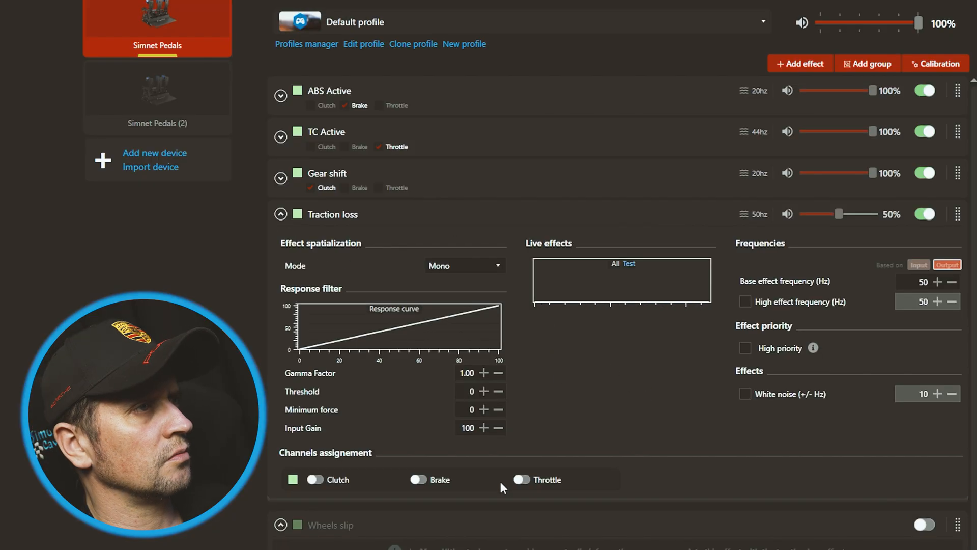
{"action": "left_click", "coordinate": [523, 479]}
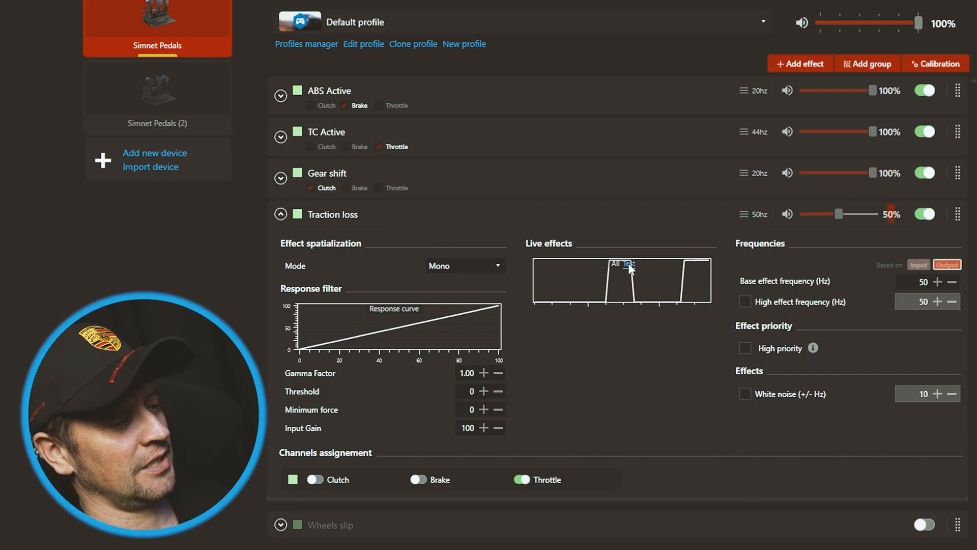
{"action": "left_click", "coordinate": [936, 282]}
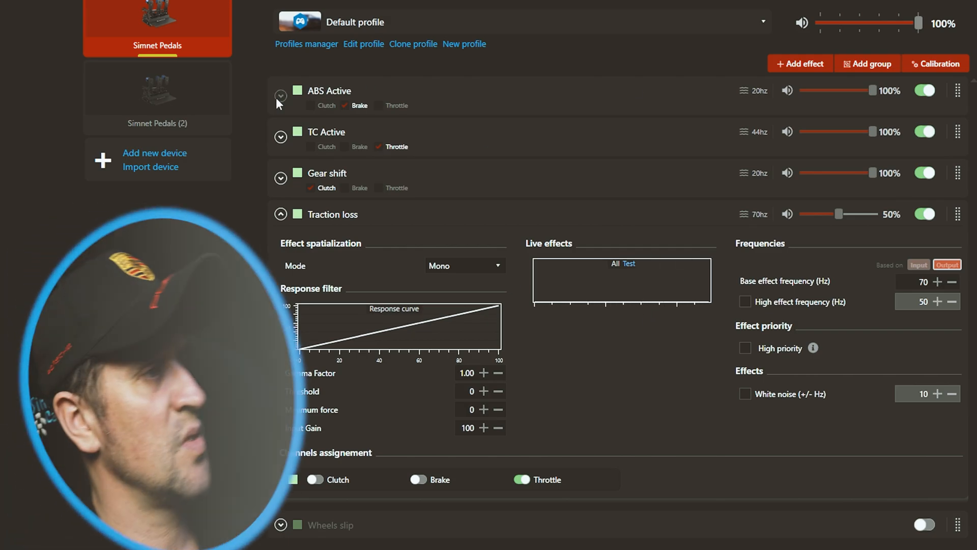
{"action": "mouse_move", "coordinate": [255, 198]}
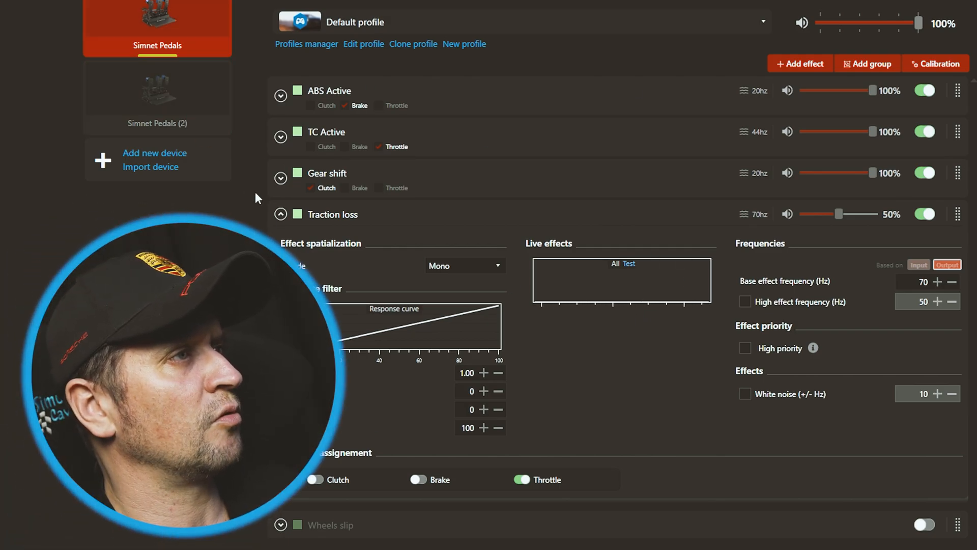
Step: Collapse Traction loss to list ABS Active, TC Active, Gear shift and Traction loss together
{"action": "left_click", "coordinate": [280, 214]}
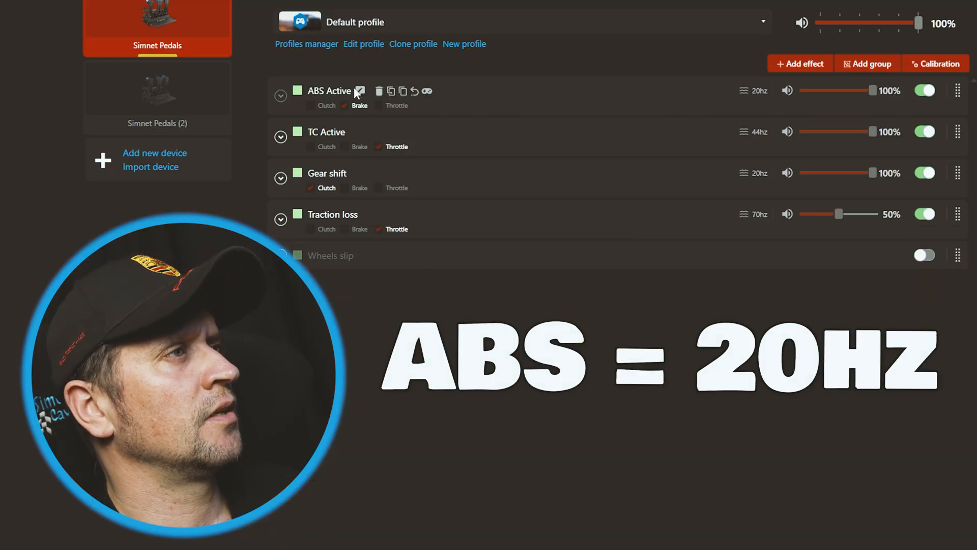
{"action": "mouse_move", "coordinate": [341, 138]}
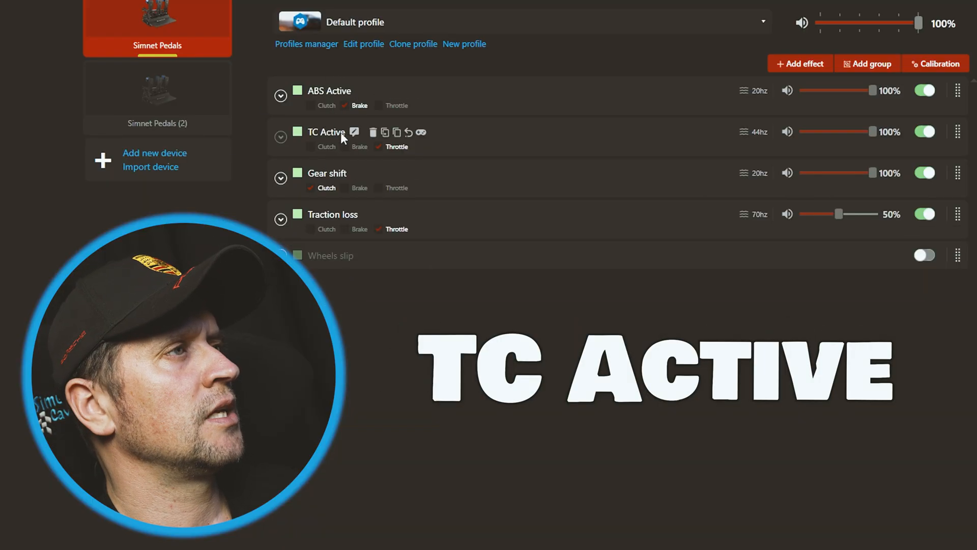
{"action": "mouse_move", "coordinate": [336, 177]}
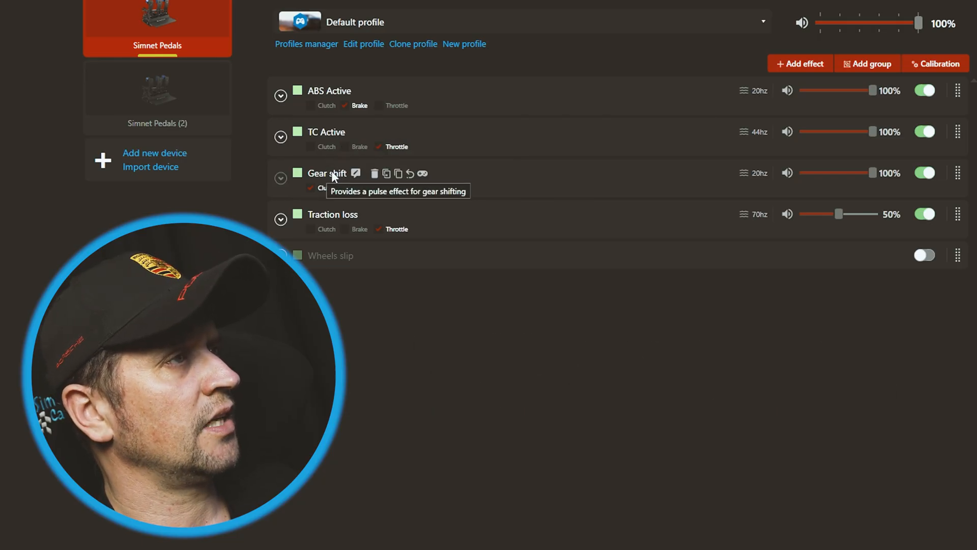
{"action": "mouse_move", "coordinate": [301, 202]}
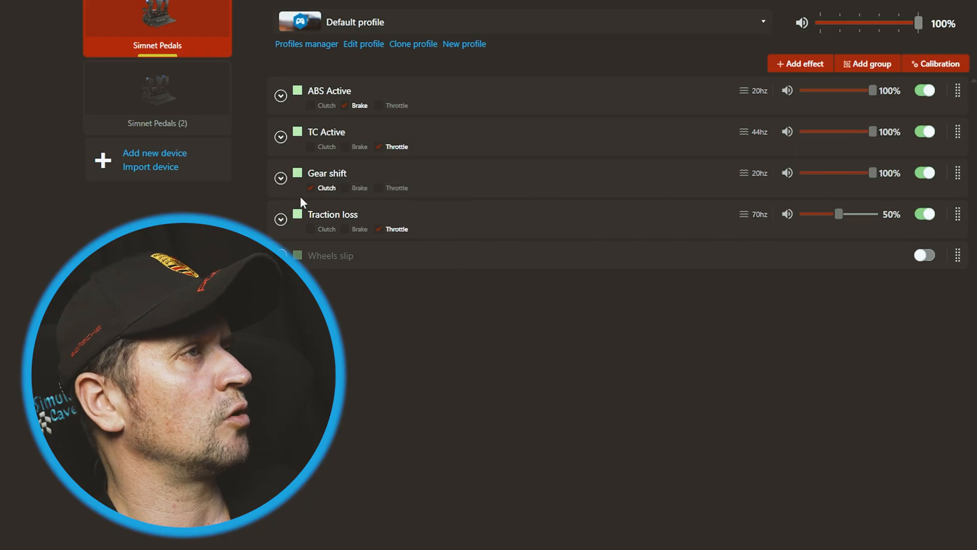
{"action": "mouse_move", "coordinate": [337, 181]}
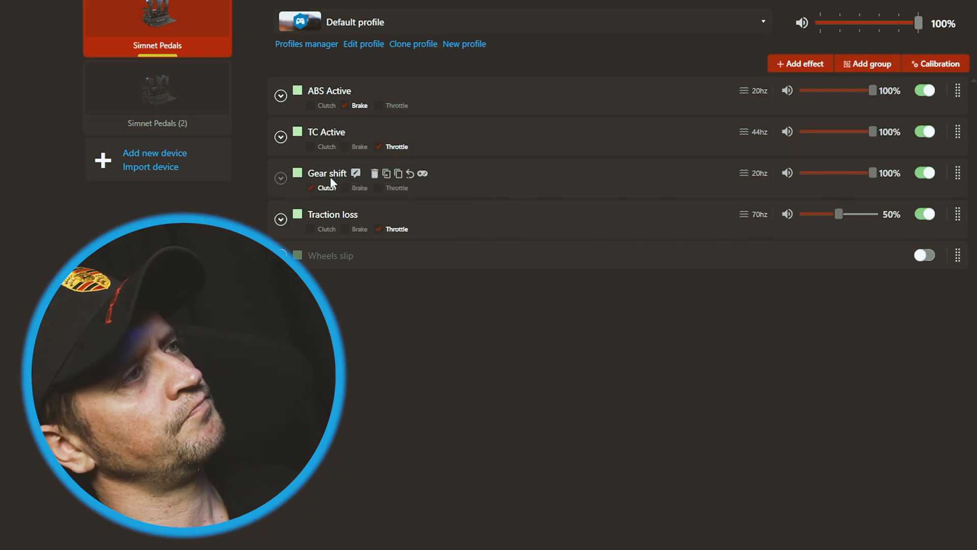
{"action": "mouse_move", "coordinate": [328, 181]}
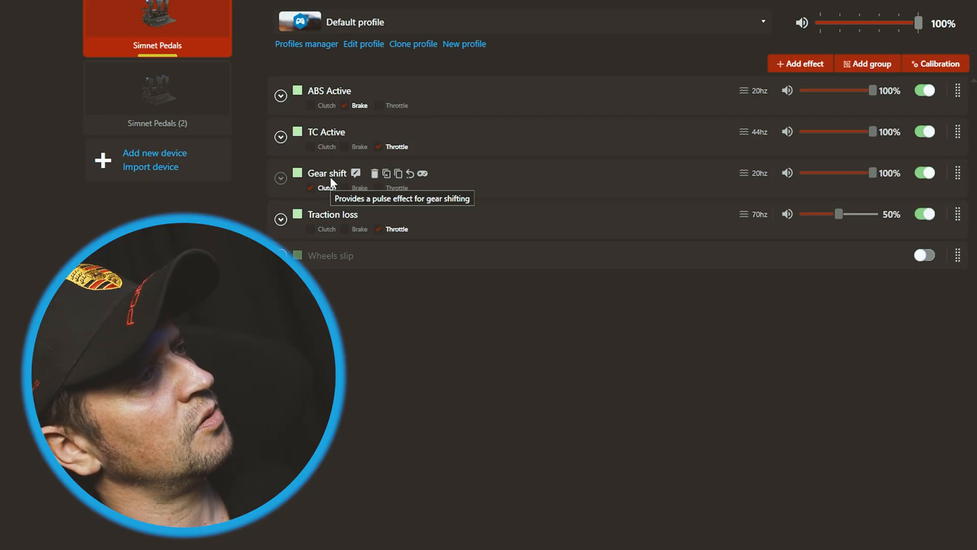
{"action": "mouse_move", "coordinate": [312, 194]}
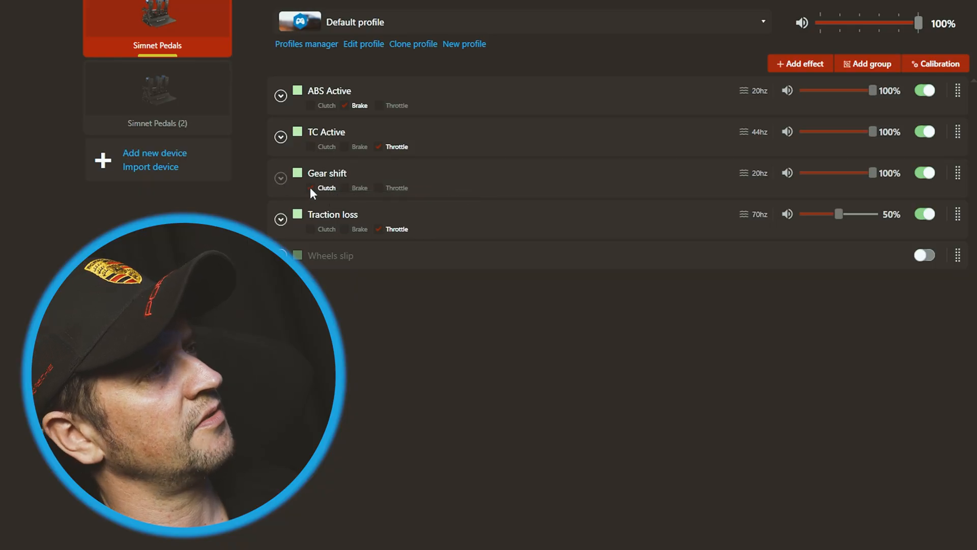